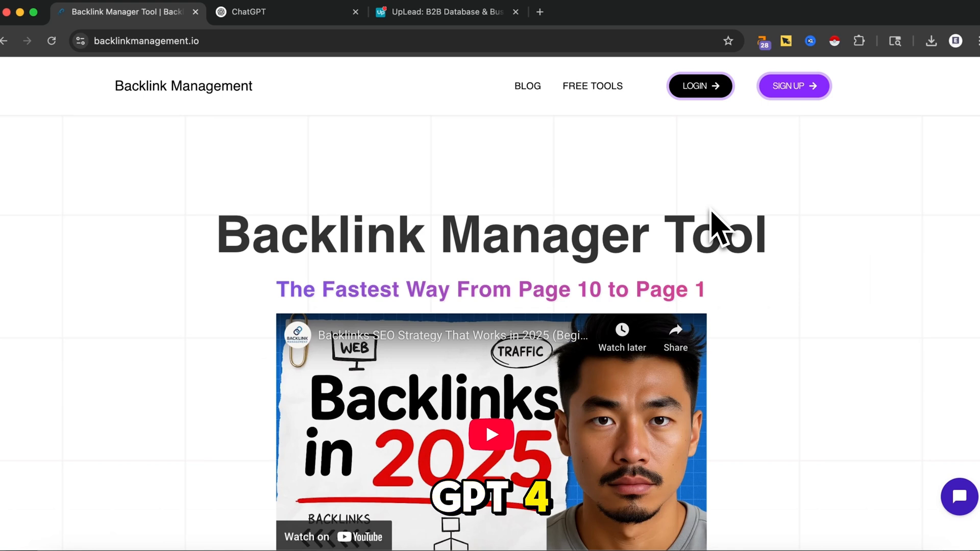
{"action": "mouse_move", "coordinate": [172, 253]}
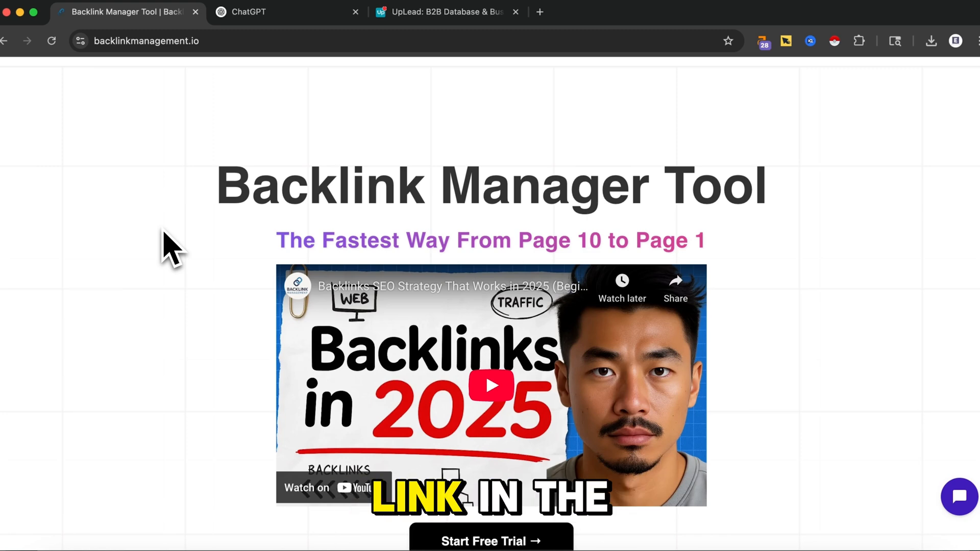
Scroll the Backlink Management page, glance at ChatGPT, and return to the Websites dashboard
{"action": "scroll", "scroll_direction": "down", "scroll_amount": 3}
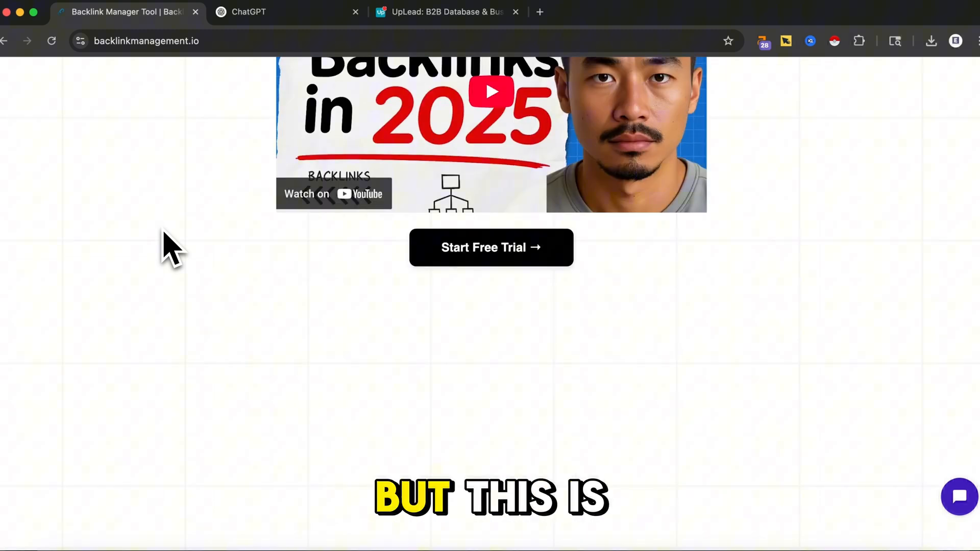
{"action": "scroll", "scroll_direction": "up", "scroll_amount": 3}
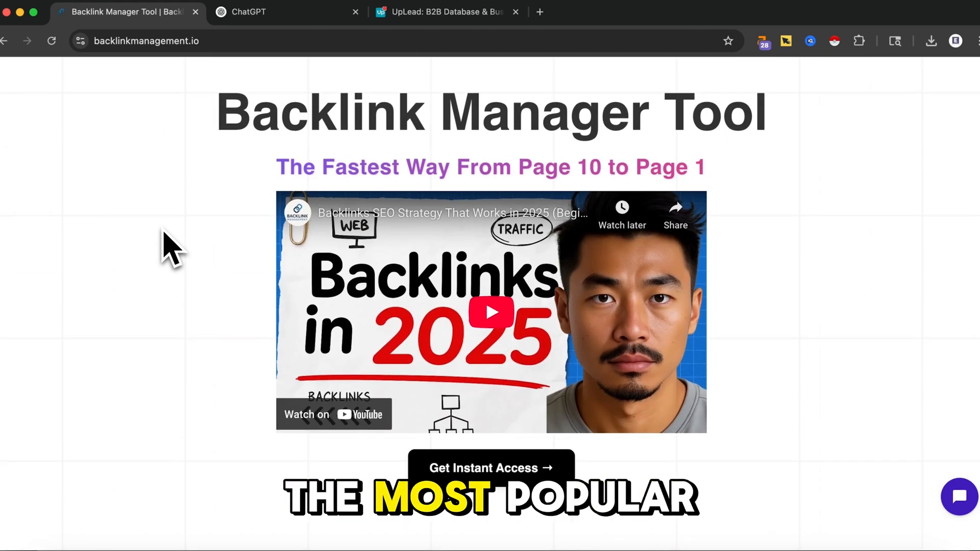
{"action": "left_click", "coordinate": [248, 12]}
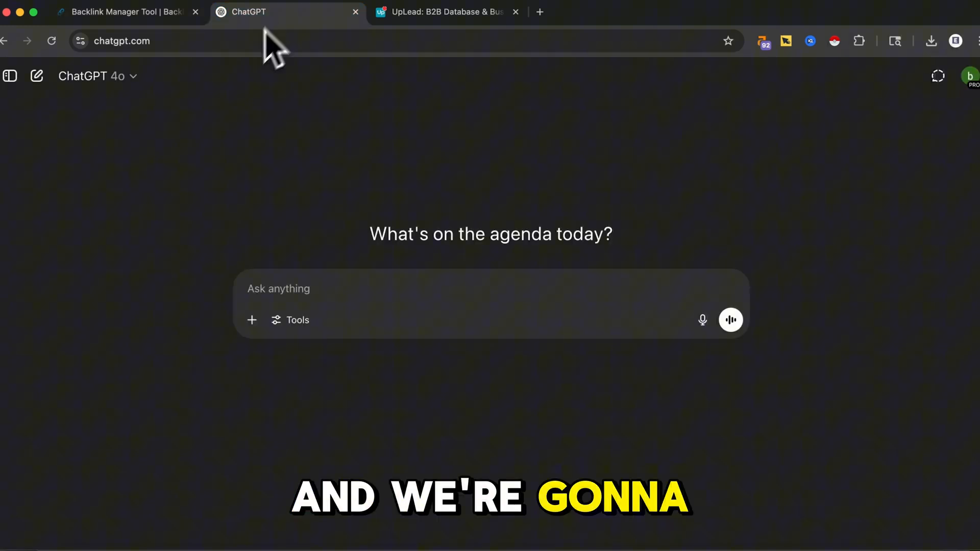
{"action": "mouse_move", "coordinate": [231, 116]}
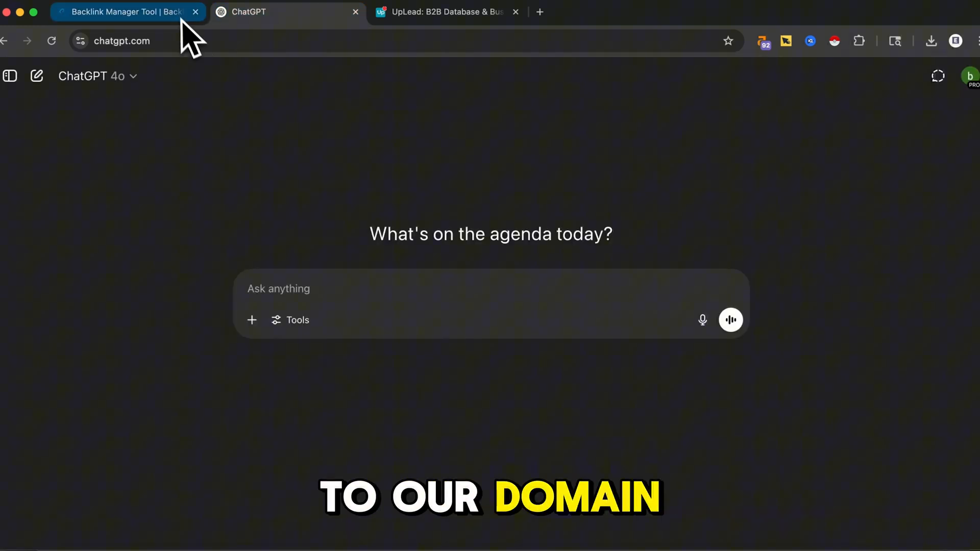
{"action": "left_click", "coordinate": [125, 11]}
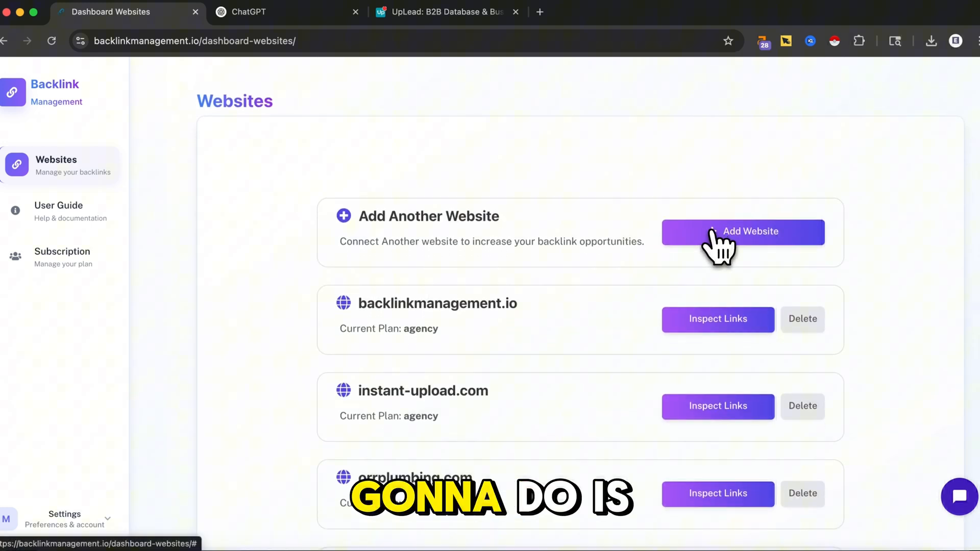
Add uplead.com as a new website domain and submit it to reach Add Keywords
{"action": "left_click", "coordinate": [742, 232]}
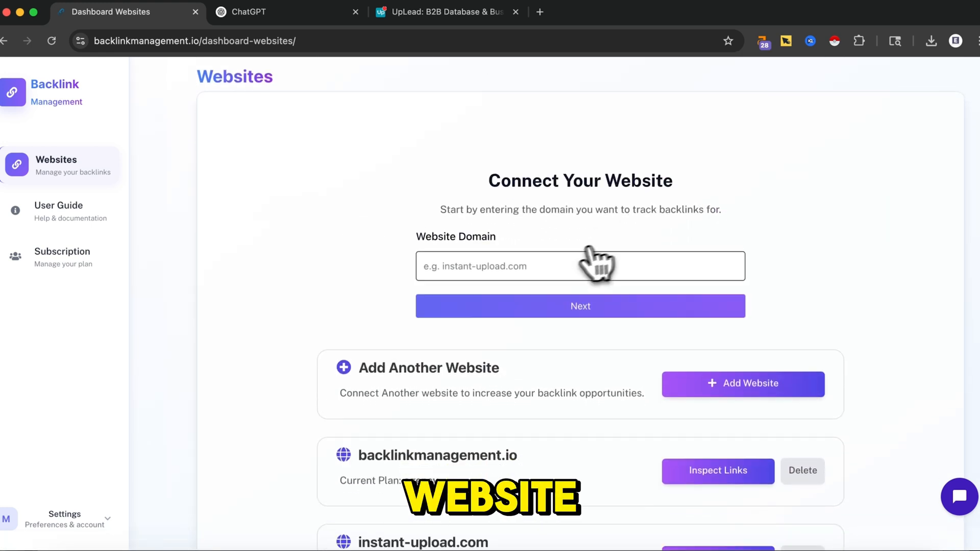
{"action": "left_click", "coordinate": [443, 12]}
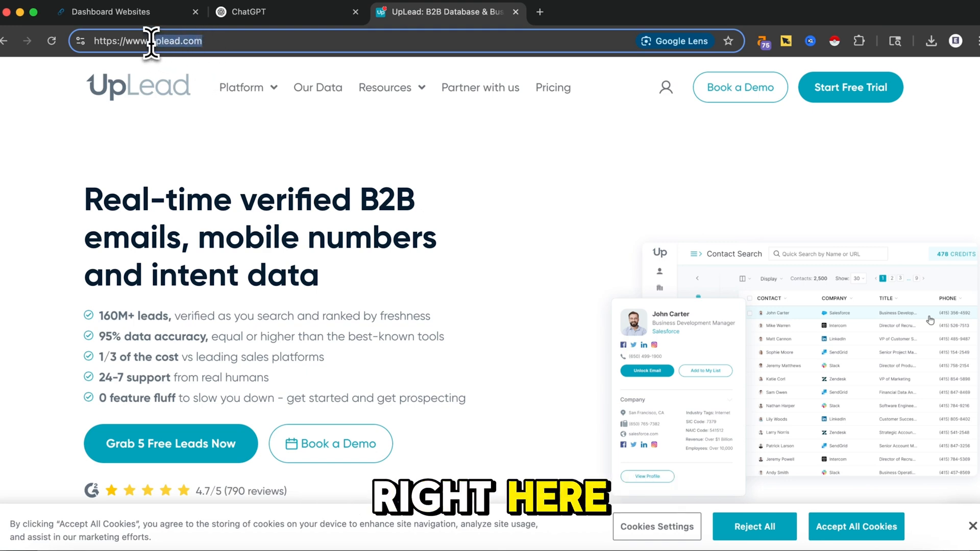
{"action": "mouse_move", "coordinate": [247, 172]}
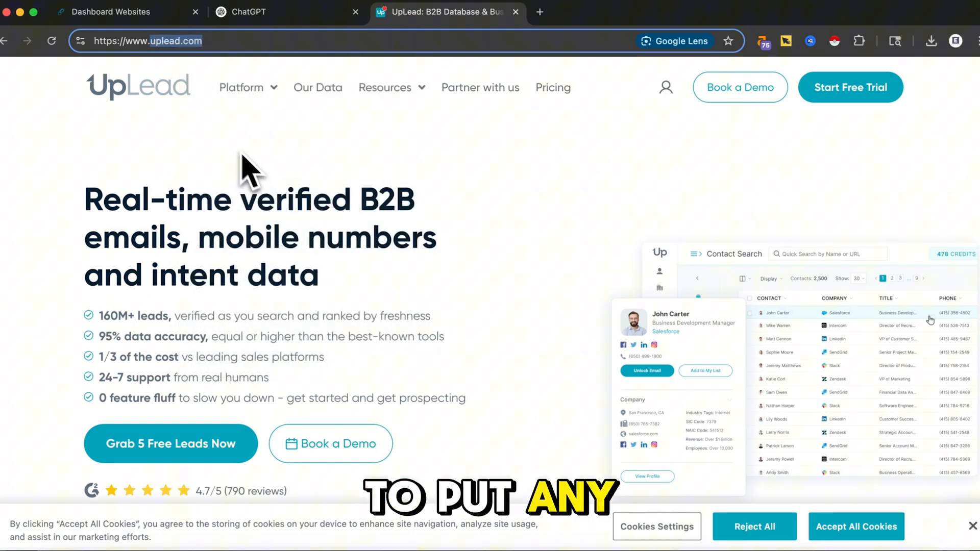
{"action": "left_click", "coordinate": [248, 12]}
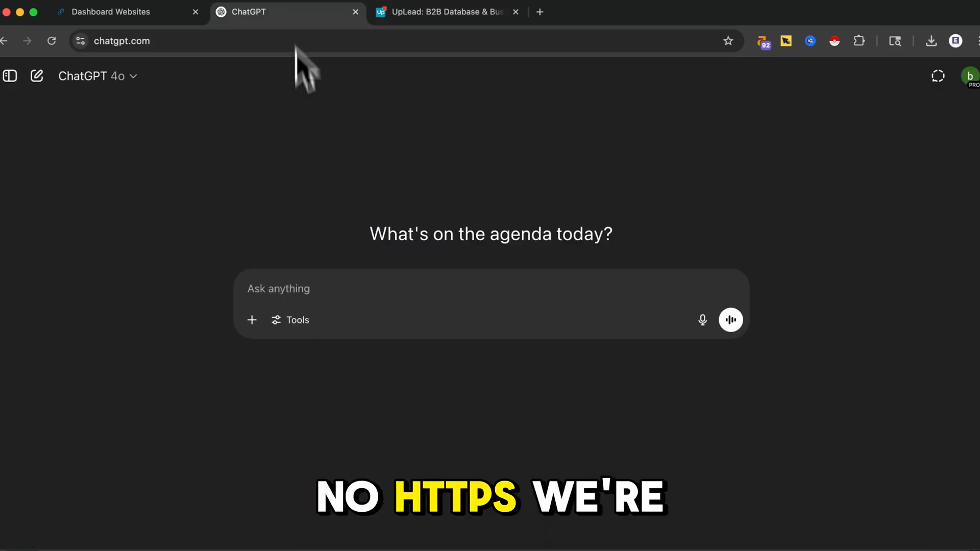
{"action": "left_click", "coordinate": [113, 11]}
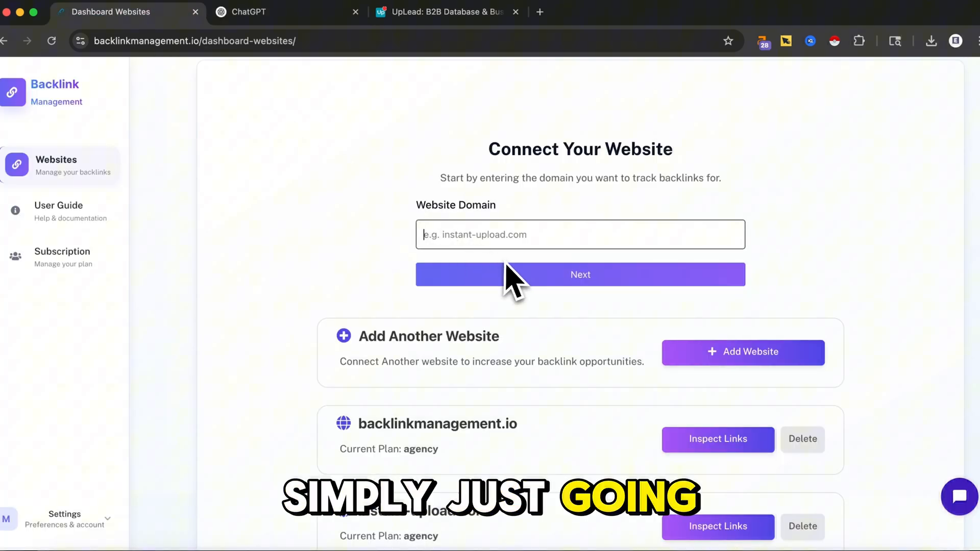
{"action": "type", "text": "upload.com"}
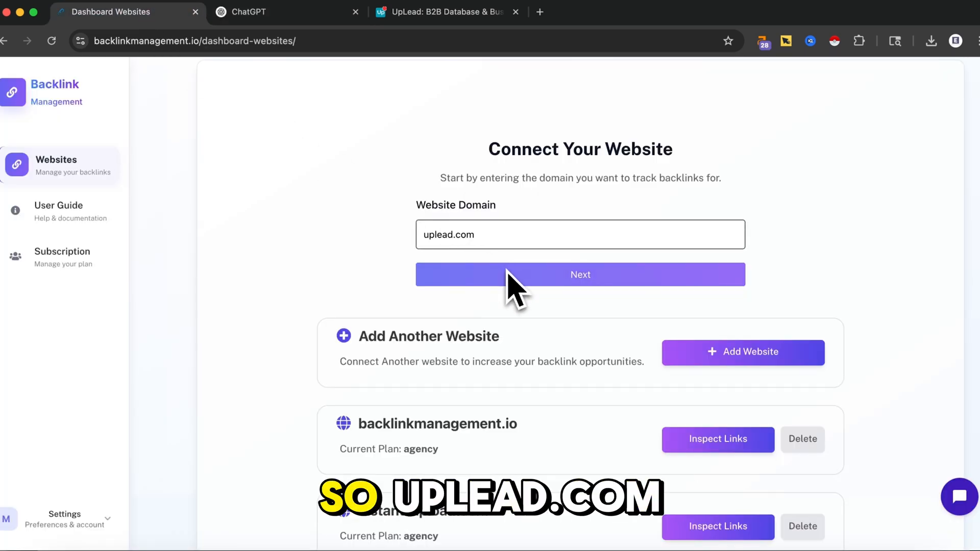
{"action": "mouse_move", "coordinate": [500, 216]}
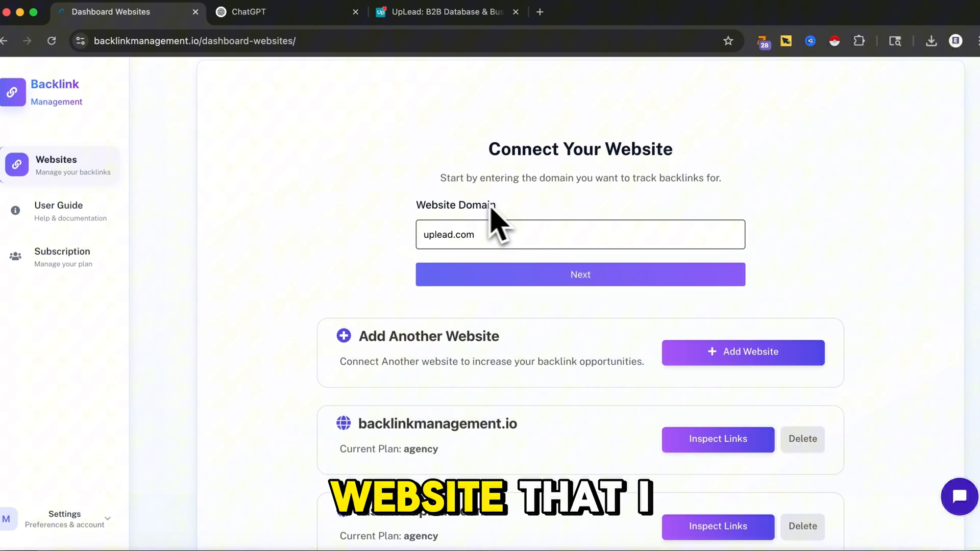
{"action": "mouse_move", "coordinate": [387, 215]}
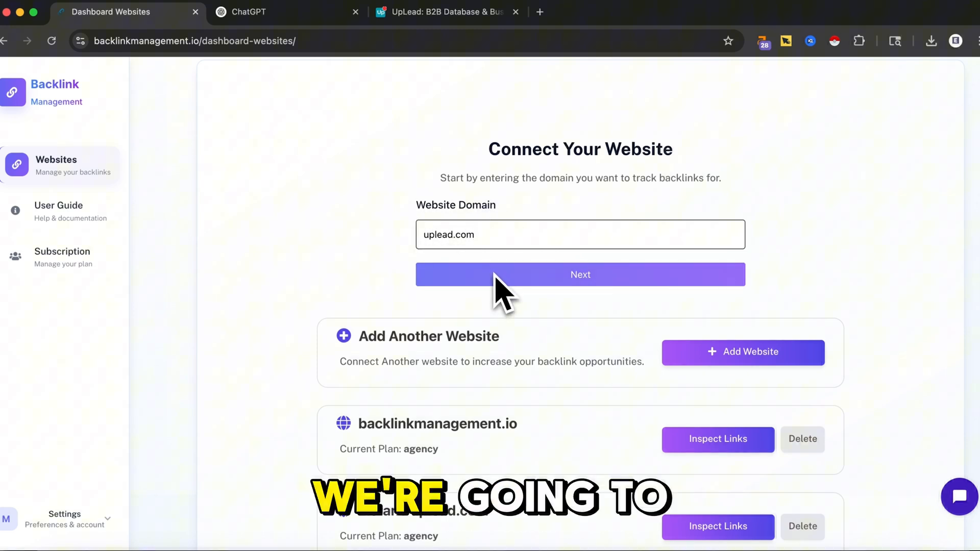
{"action": "left_click", "coordinate": [579, 275]}
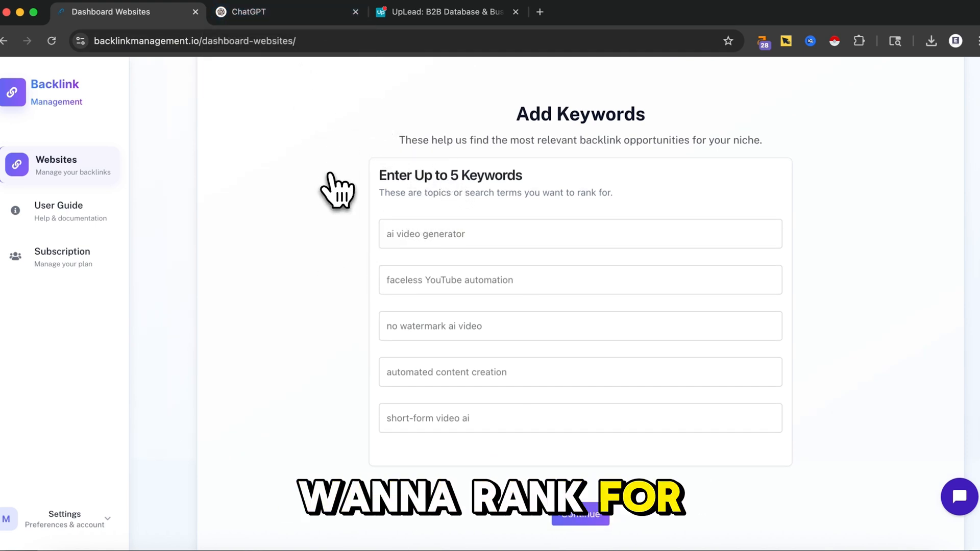
Ask ChatGPT for 5 SEO keywords uplead.com should target and read its suggestions
{"action": "left_click", "coordinate": [248, 11]}
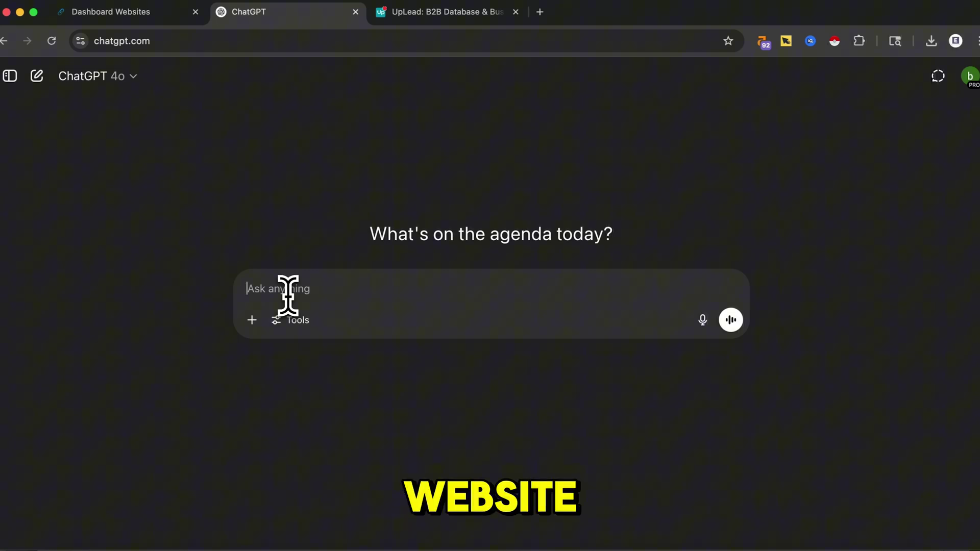
{"action": "type", "text": "upload.com - please look at my website and give me 5 keywords I should target for seo."}
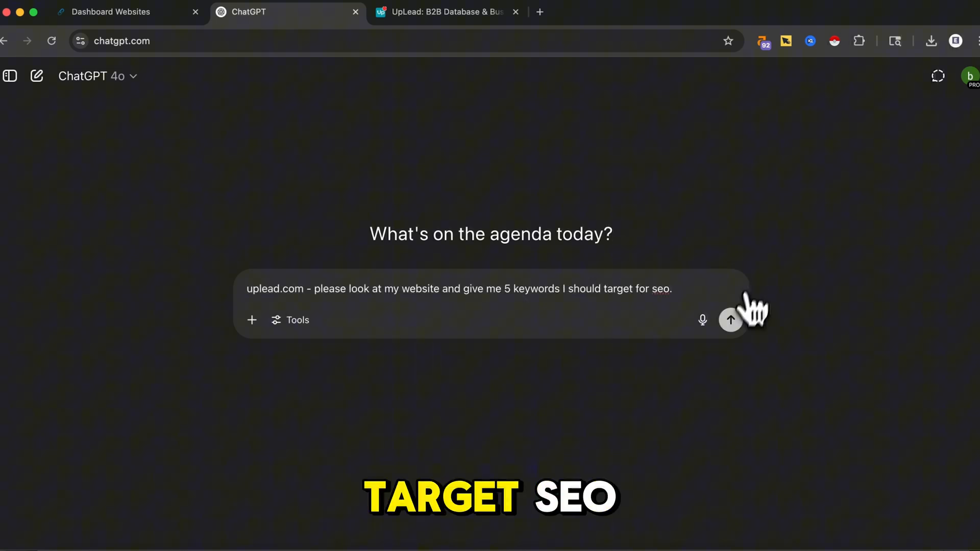
{"action": "left_click", "coordinate": [730, 320]}
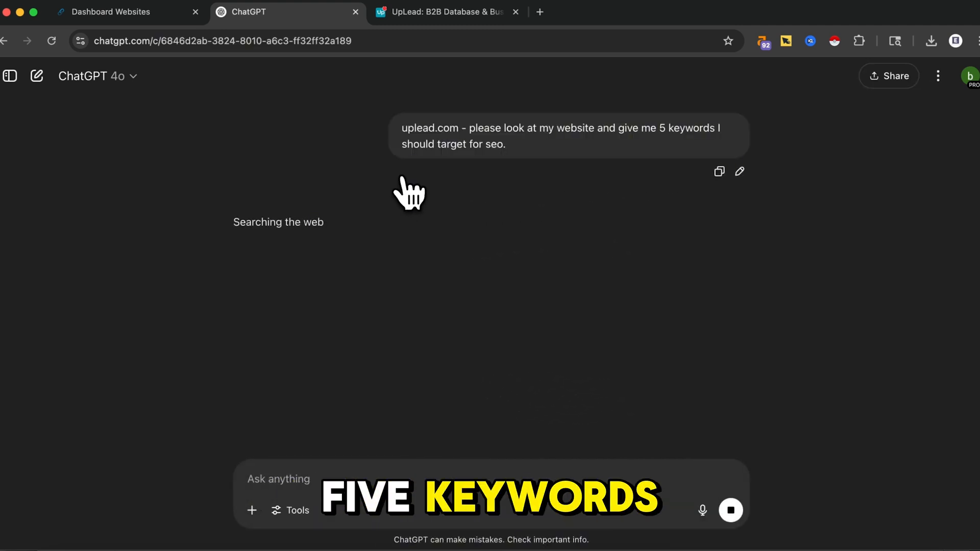
{"action": "left_click", "coordinate": [112, 11]}
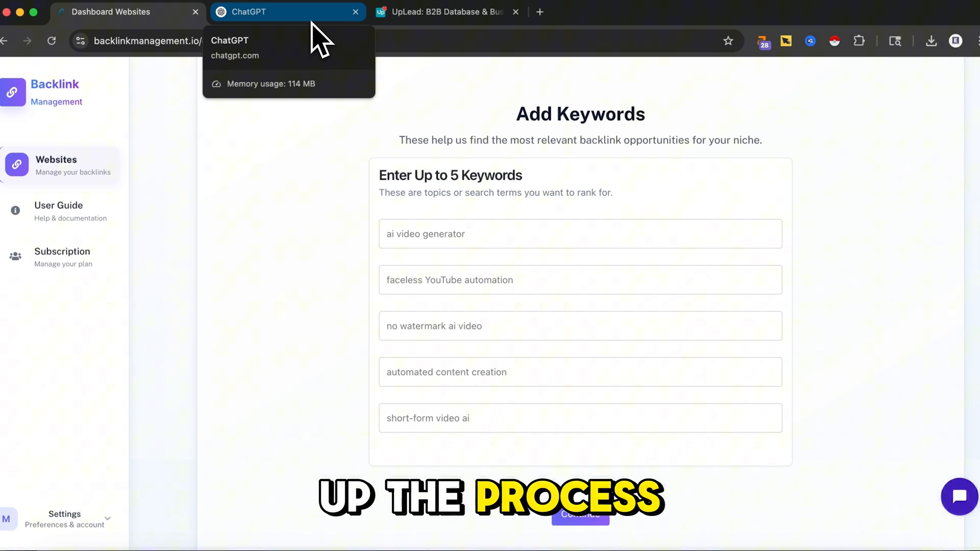
{"action": "left_click", "coordinate": [250, 11]}
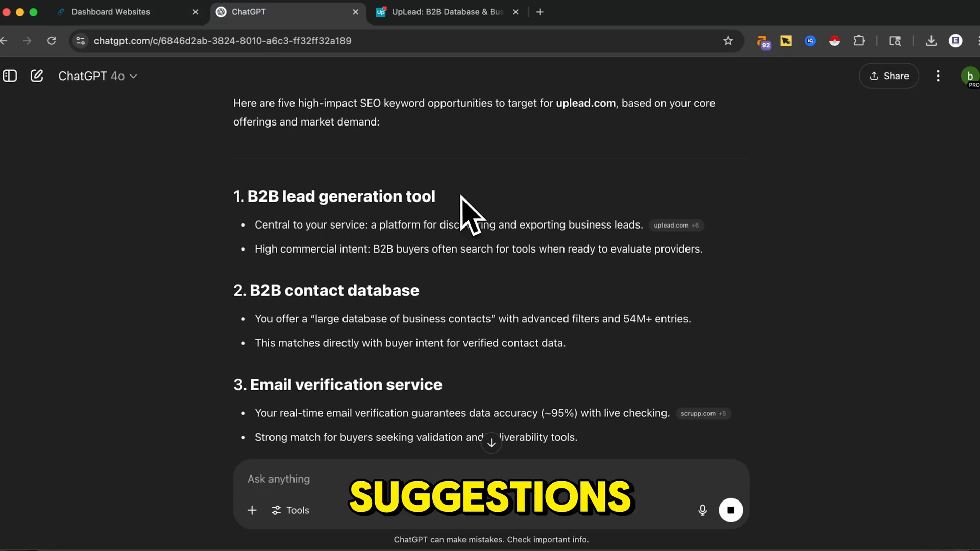
Submit ChatGPT's five B2B keywords for uplead.com to begin finding prospects
{"action": "left_click", "coordinate": [113, 12]}
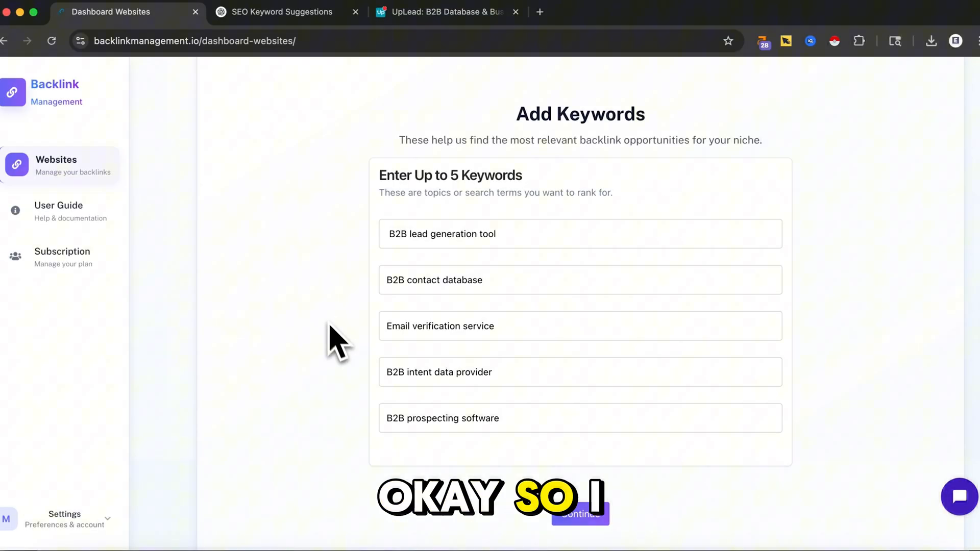
{"action": "mouse_move", "coordinate": [359, 262]}
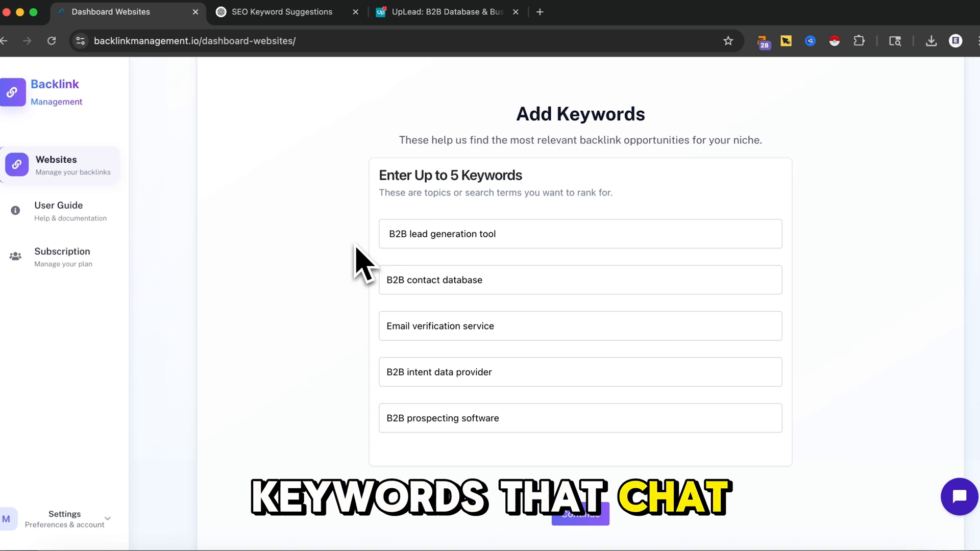
{"action": "mouse_move", "coordinate": [560, 413]}
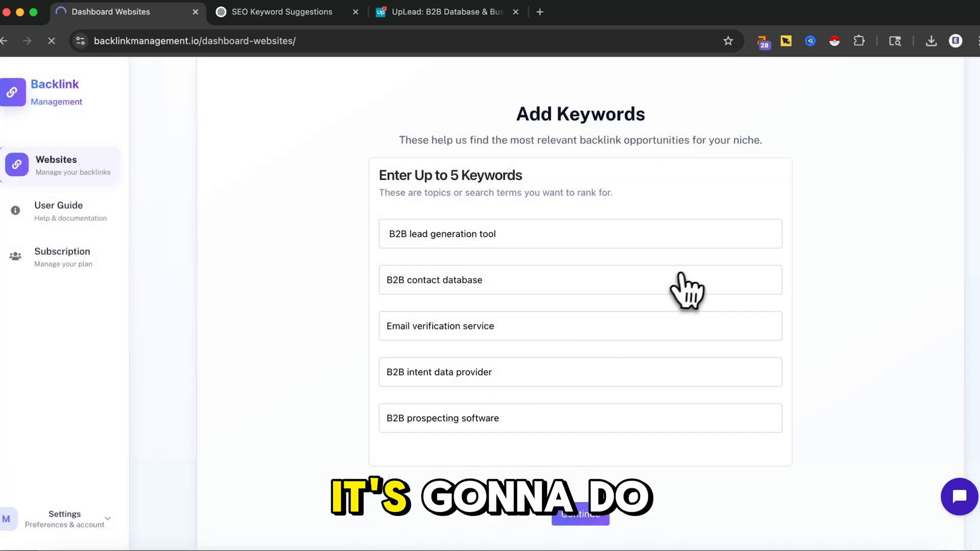
{"action": "left_click", "coordinate": [579, 515]}
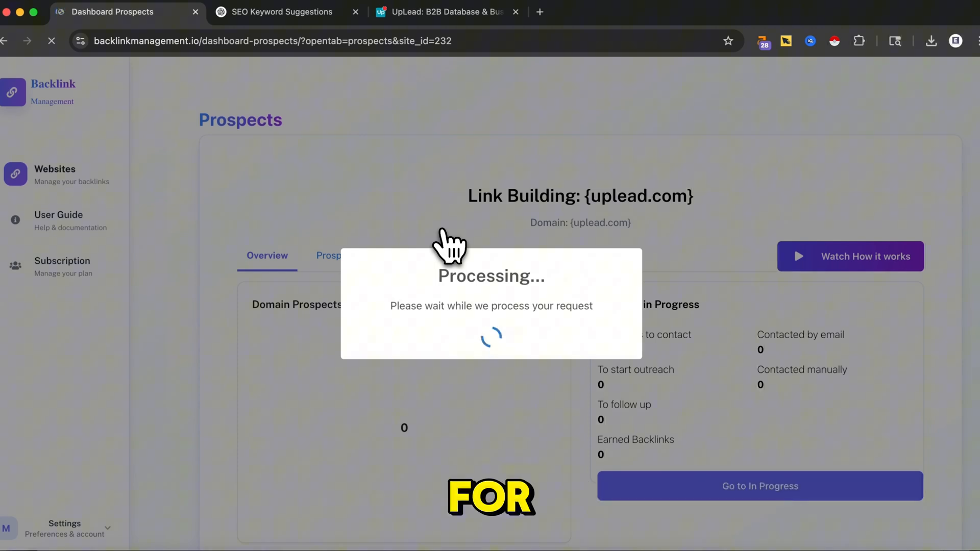
Search Google for 'B2B prospecting software' and scroll through ranking sites and their SEO metrics
{"action": "left_click", "coordinate": [282, 11]}
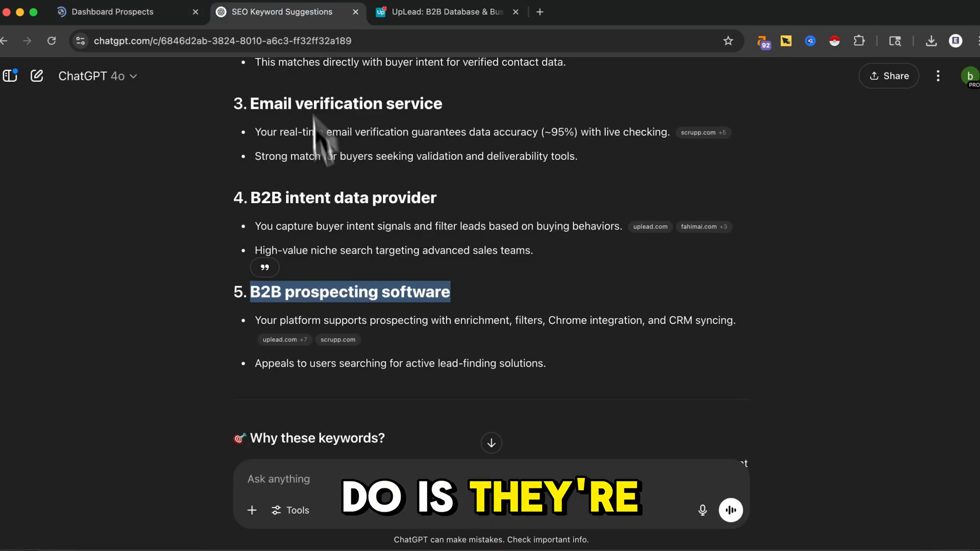
{"action": "right_click", "coordinate": [348, 292]}
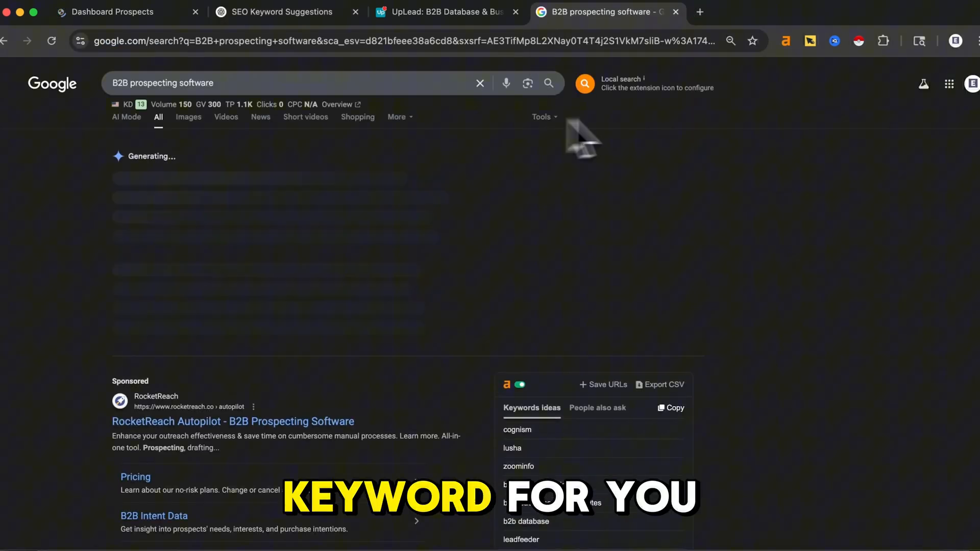
{"action": "scroll", "scroll_direction": "down", "scroll_amount": 3}
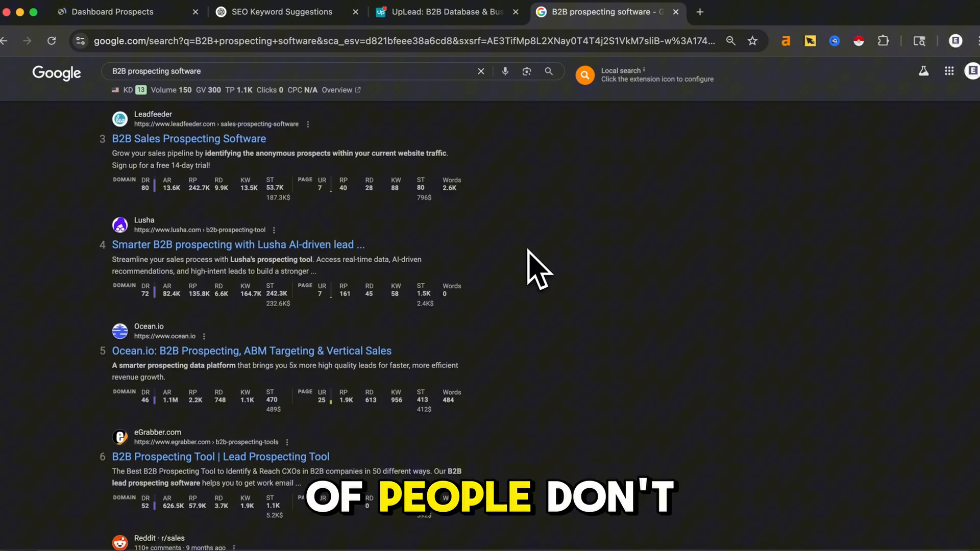
{"action": "scroll", "scroll_direction": "up", "scroll_amount": 3}
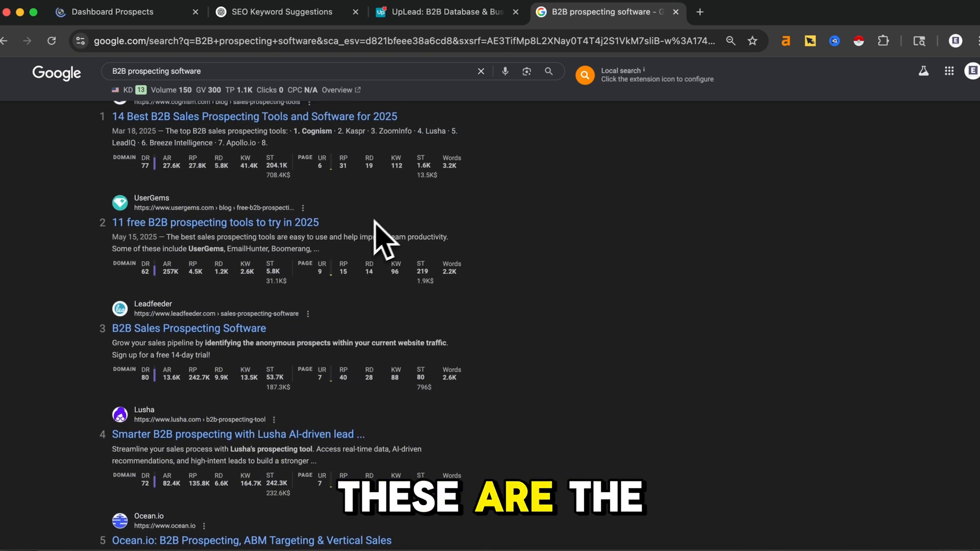
{"action": "mouse_move", "coordinate": [718, 225]}
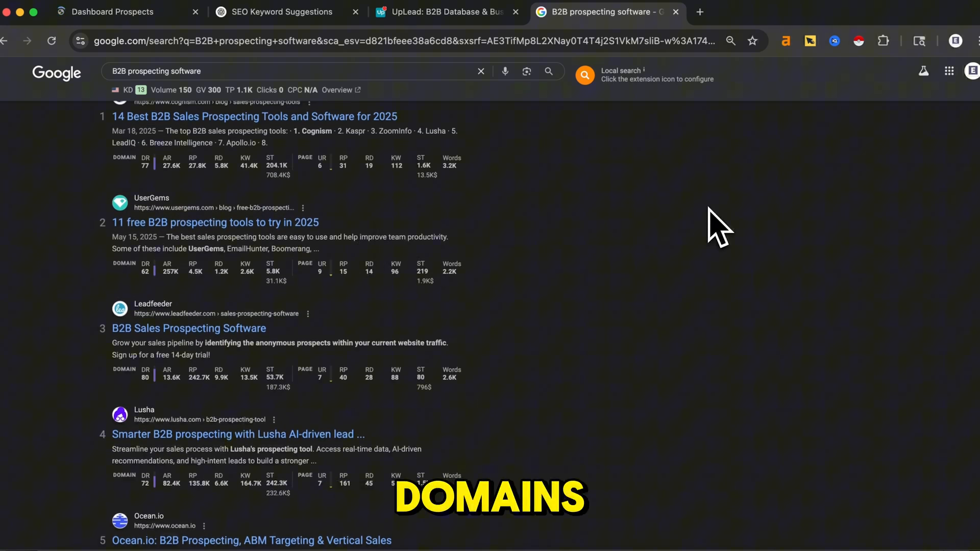
{"action": "scroll", "scroll_direction": "down", "scroll_amount": 3}
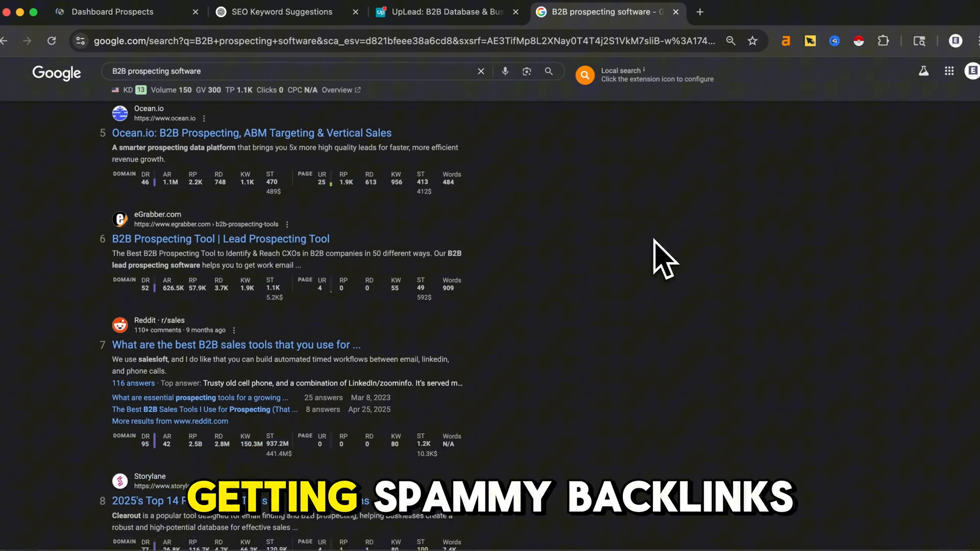
{"action": "scroll", "scroll_direction": "down", "scroll_amount": 3}
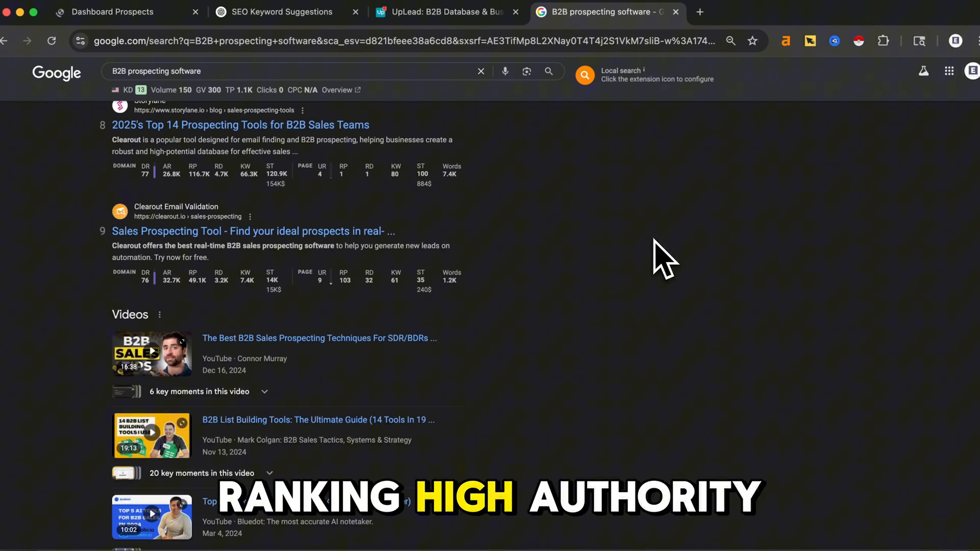
{"action": "scroll", "scroll_direction": "down", "scroll_amount": 3}
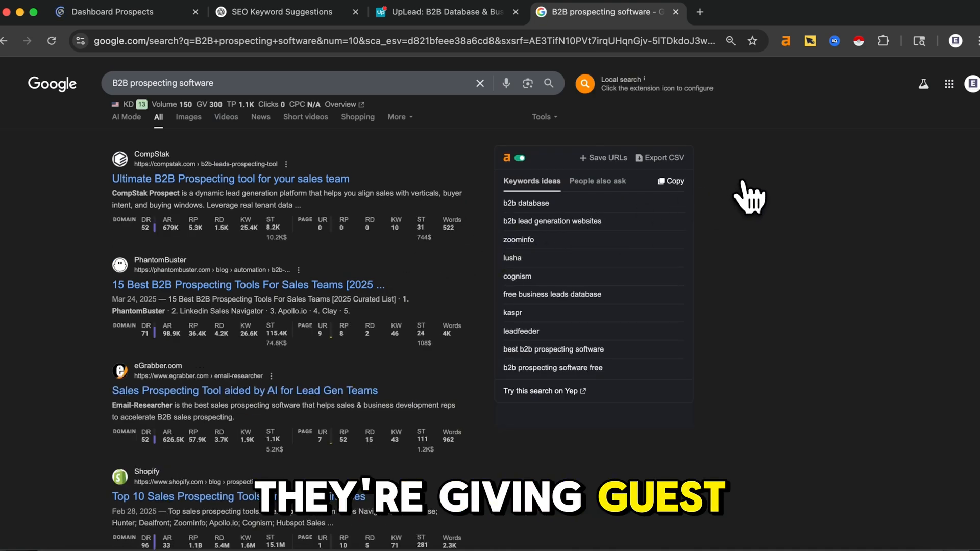
{"action": "scroll", "scroll_direction": "down", "scroll_amount": 3}
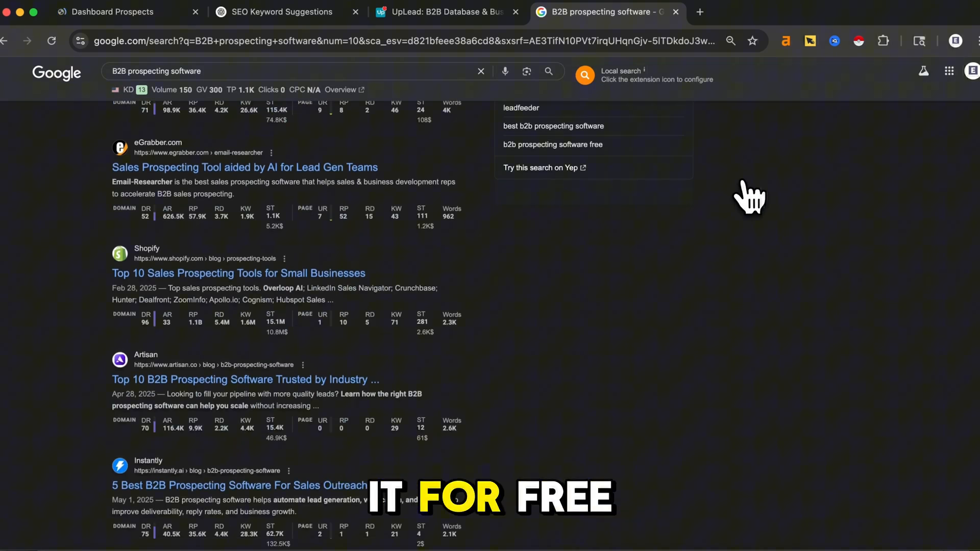
{"action": "scroll", "scroll_direction": "down", "scroll_amount": 3}
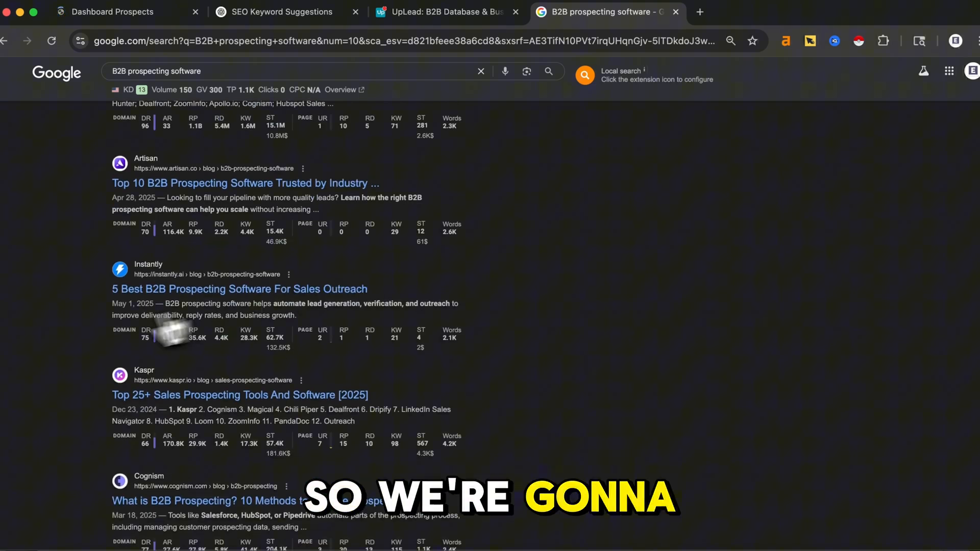
{"action": "mouse_move", "coordinate": [679, 278]}
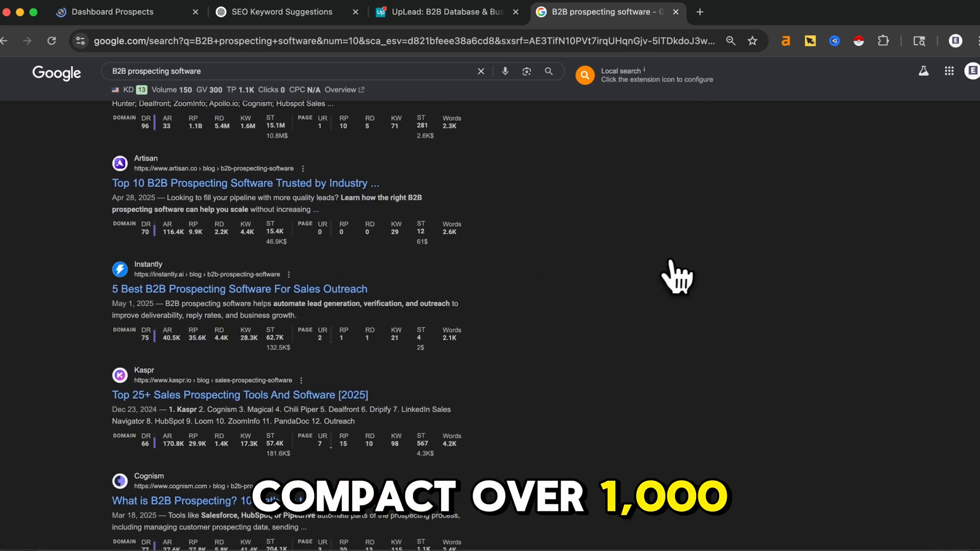
{"action": "scroll", "scroll_direction": "down", "scroll_amount": 3}
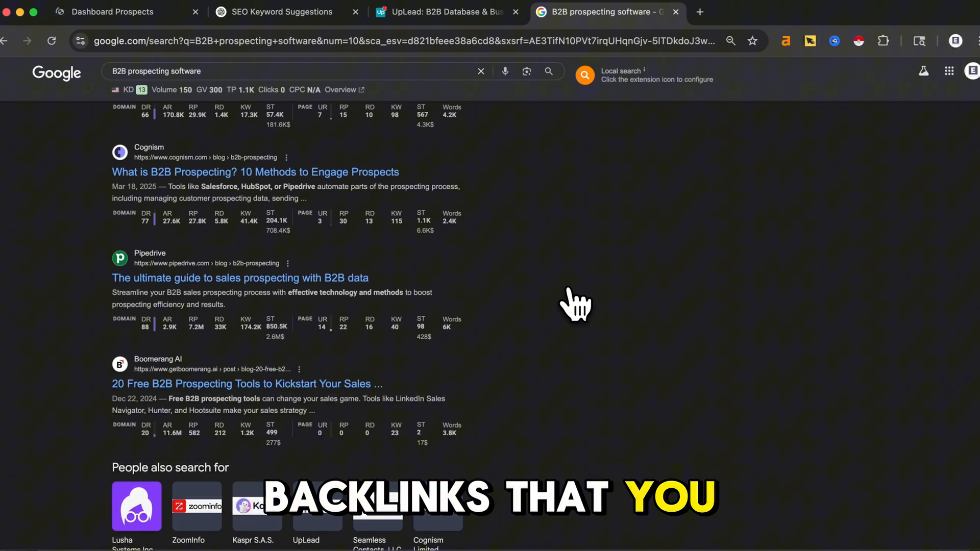
{"action": "scroll", "scroll_direction": "up", "scroll_amount": 3}
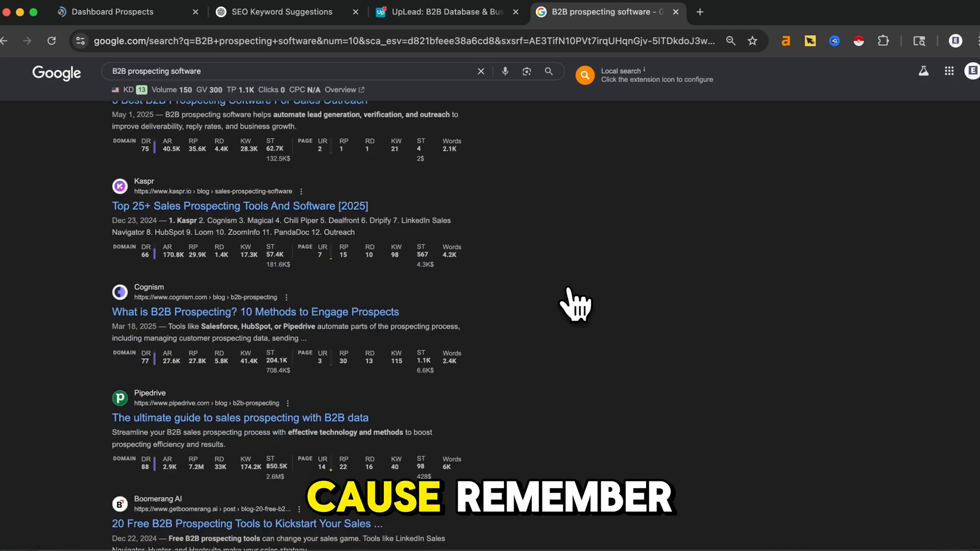
{"action": "scroll", "scroll_direction": "down", "scroll_amount": 3}
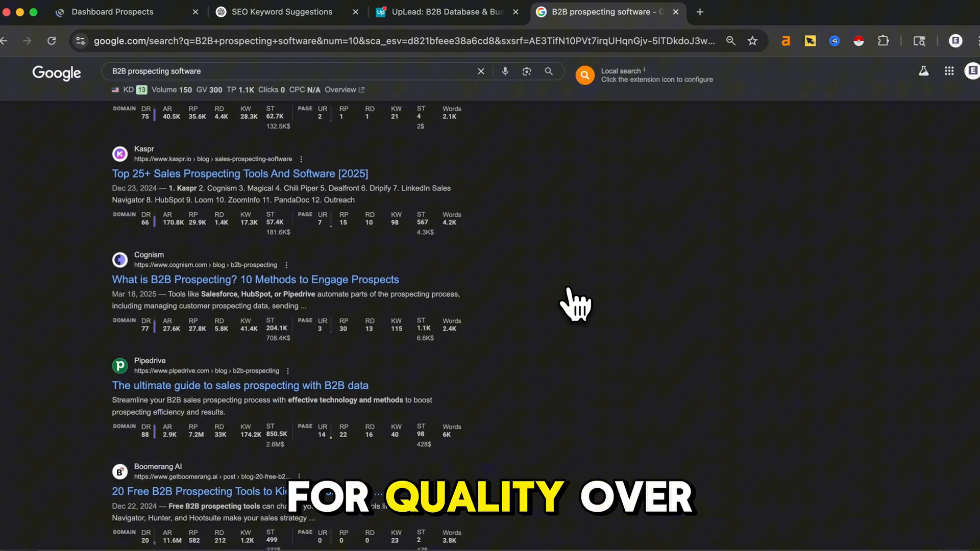
{"action": "mouse_move", "coordinate": [381, 109]}
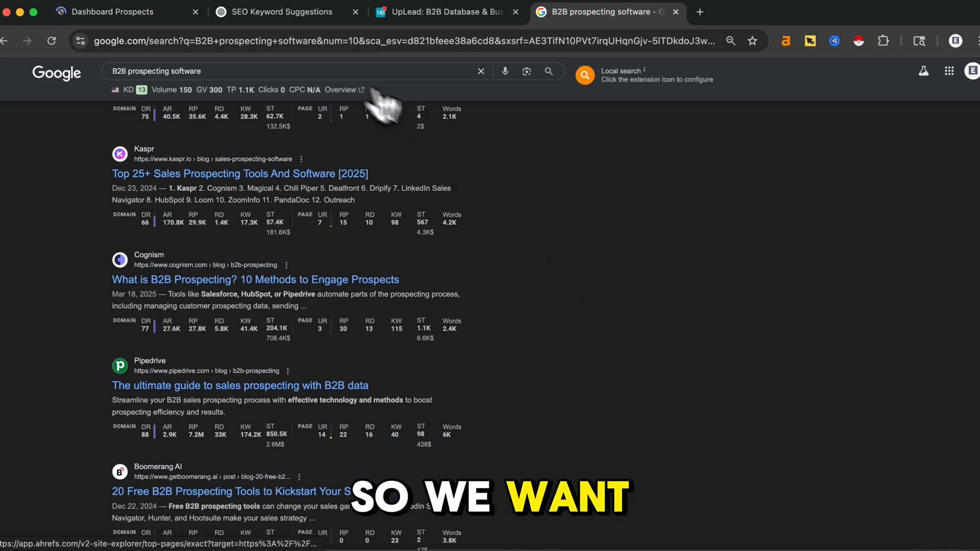
Return to uplead.com's Prospects dashboard in Backlink Management
{"action": "left_click", "coordinate": [125, 12]}
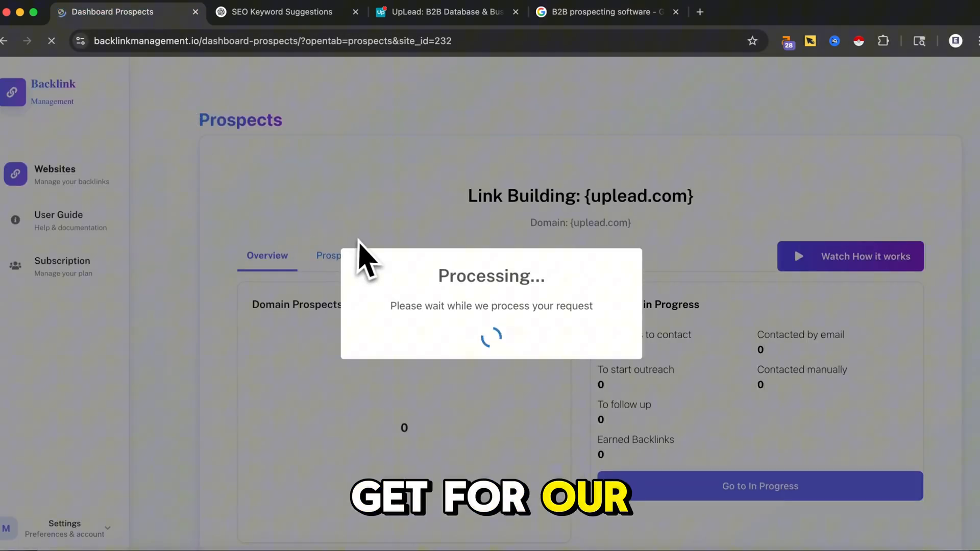
{"action": "mouse_move", "coordinate": [444, 351]}
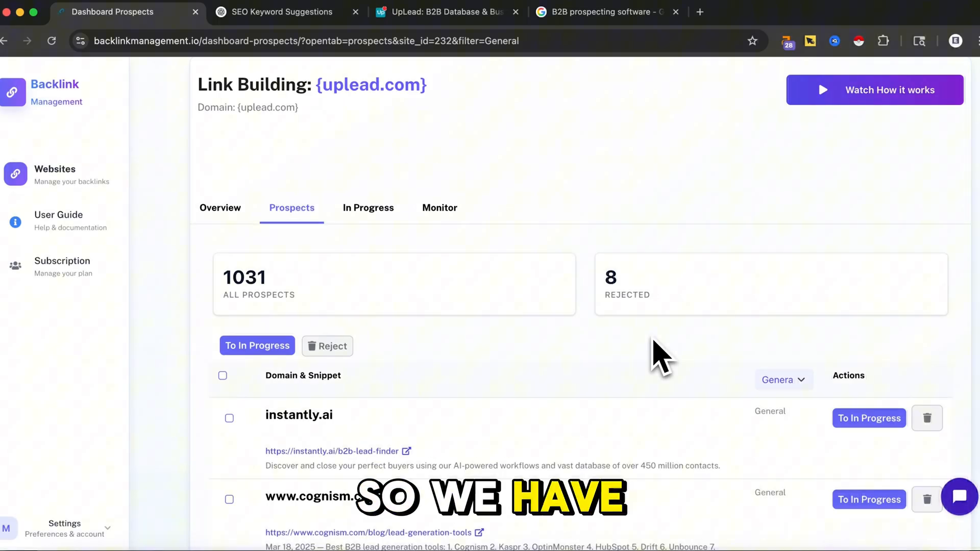
{"action": "mouse_move", "coordinate": [653, 356]}
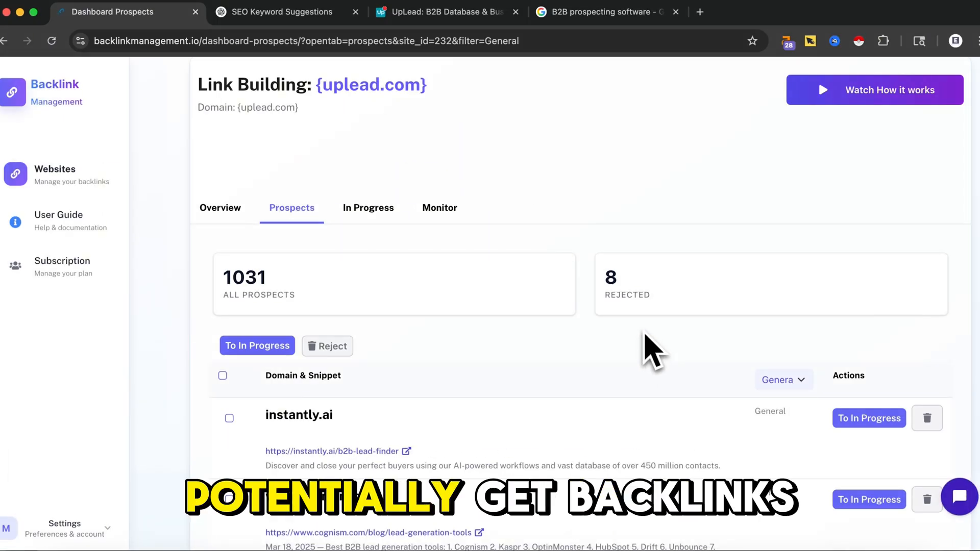
Review matomo.org's lead generation article and homepage from the prospects list
{"action": "scroll", "scroll_direction": "down", "scroll_amount": 3}
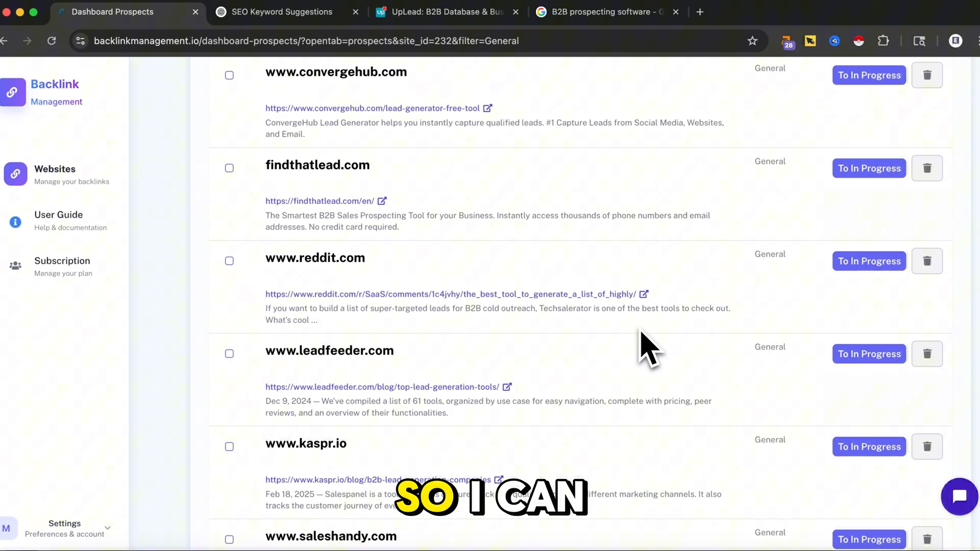
{"action": "scroll", "scroll_direction": "down", "scroll_amount": 3}
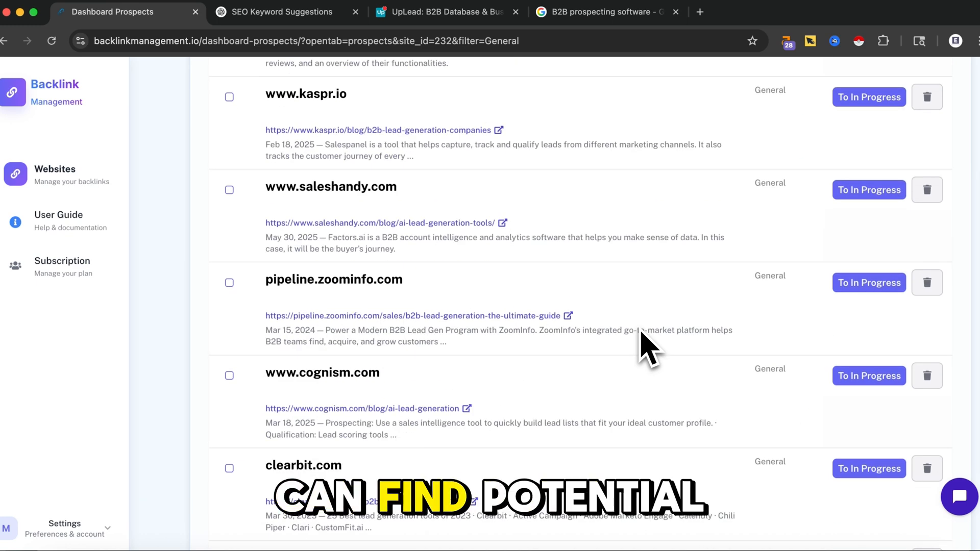
{"action": "scroll", "scroll_direction": "down", "scroll_amount": 3}
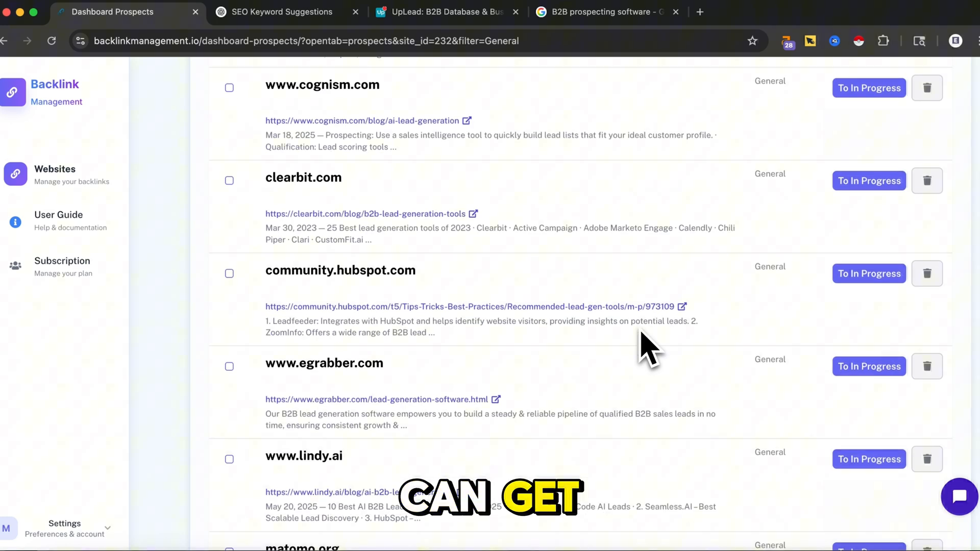
{"action": "scroll", "scroll_direction": "down", "scroll_amount": 3}
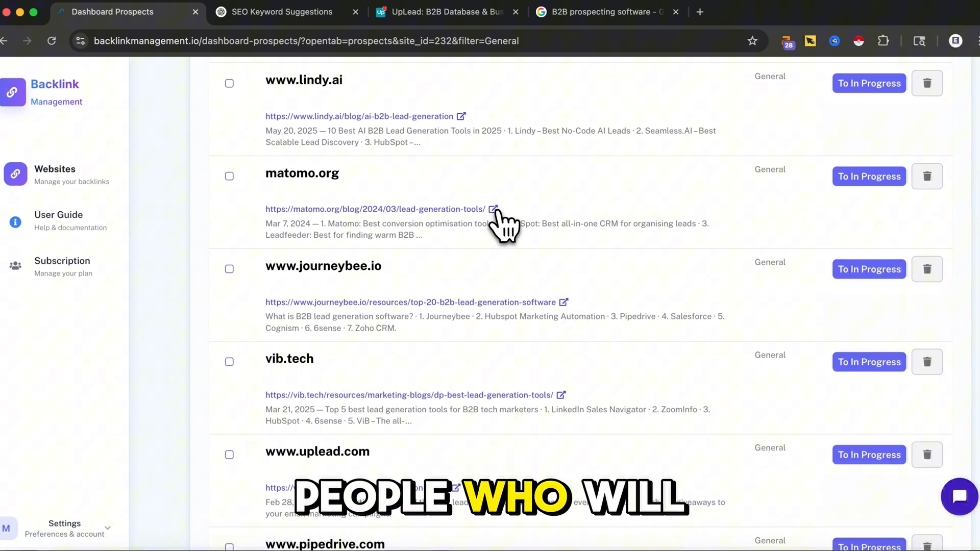
{"action": "left_click", "coordinate": [493, 209]}
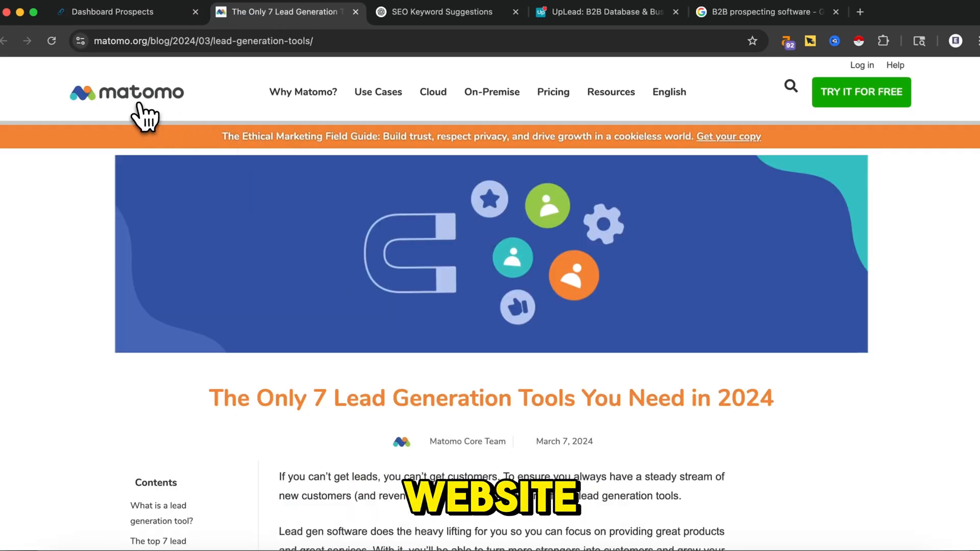
{"action": "left_click", "coordinate": [126, 92]}
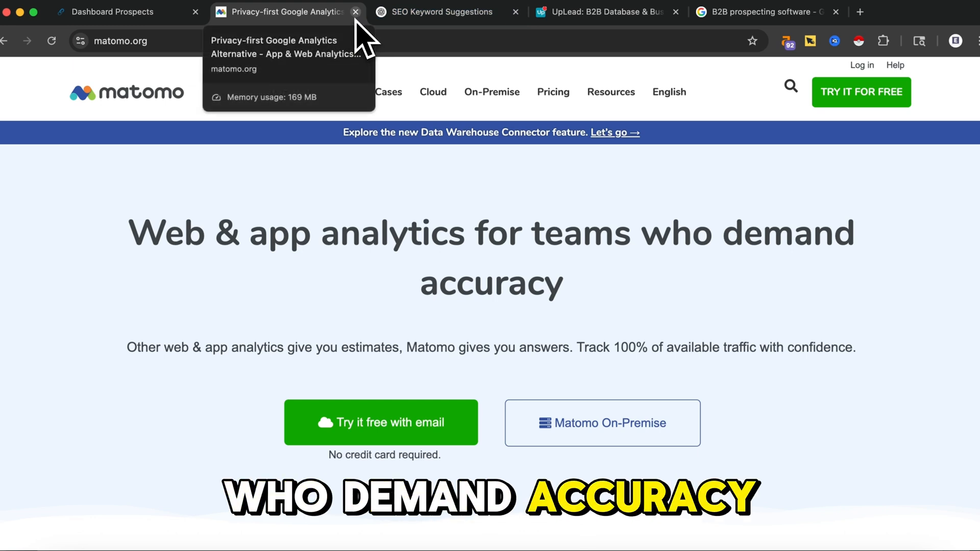
{"action": "left_click", "coordinate": [356, 12]}
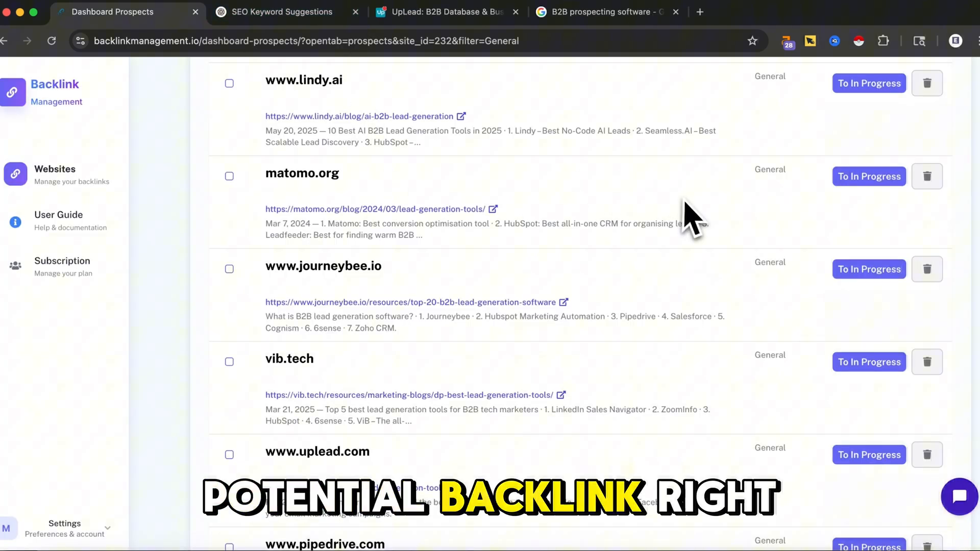
Review the journeybee.io article and homepage, then the wisepops.com site
{"action": "scroll", "scroll_direction": "down", "scroll_amount": 3}
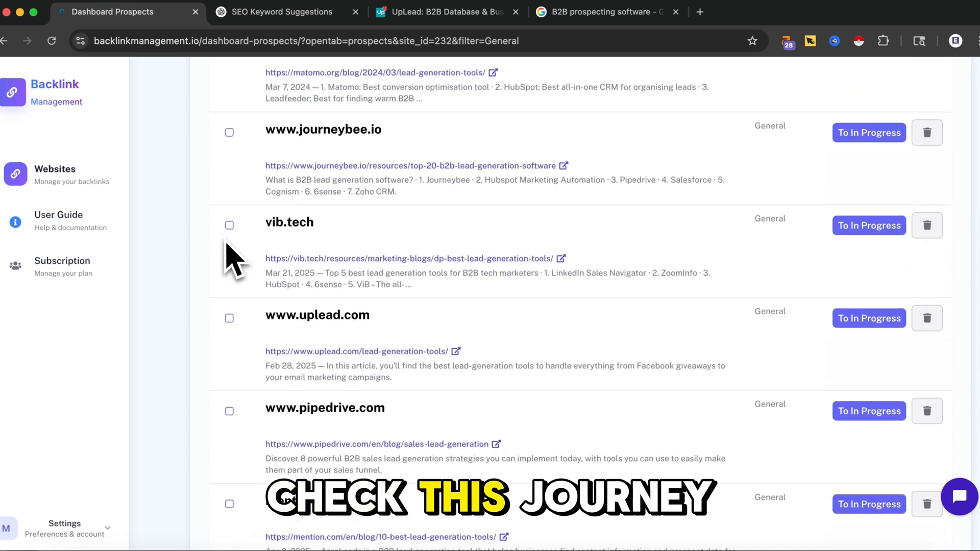
{"action": "left_click", "coordinate": [414, 166]}
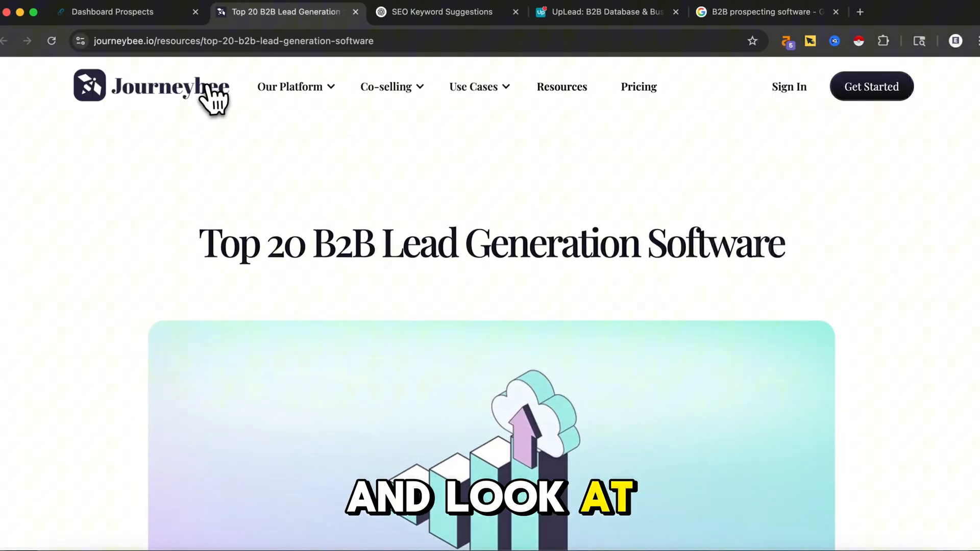
{"action": "left_click", "coordinate": [151, 86]}
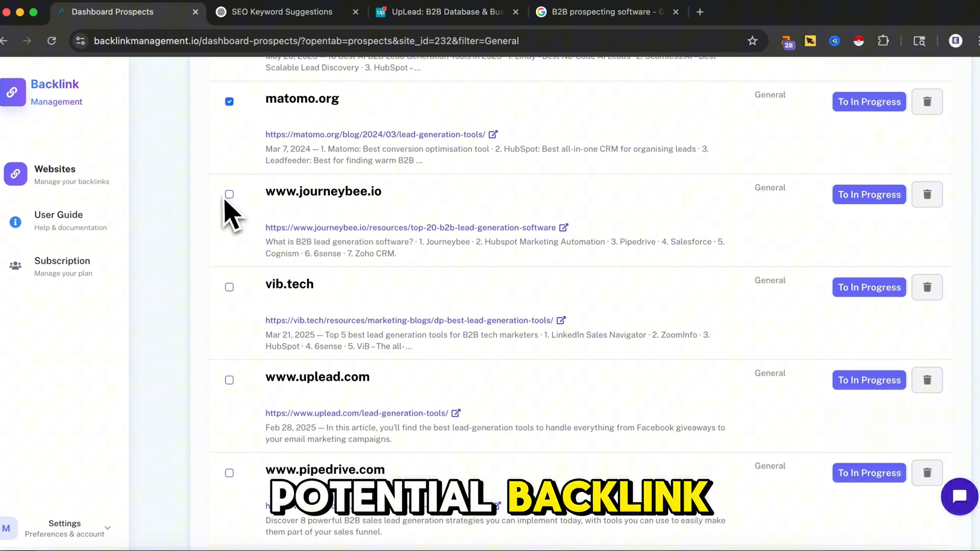
{"action": "scroll", "scroll_direction": "down", "scroll_amount": 3}
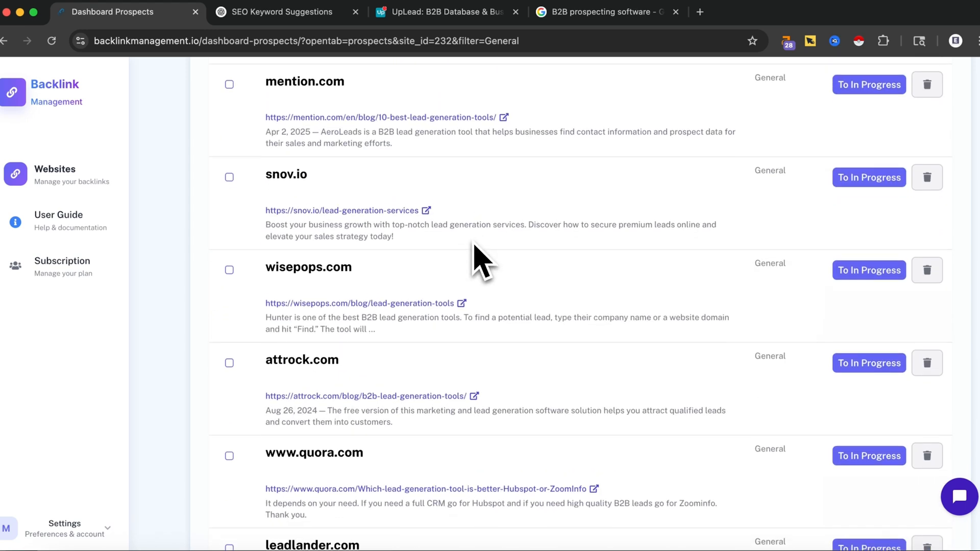
{"action": "left_click", "coordinate": [361, 303]}
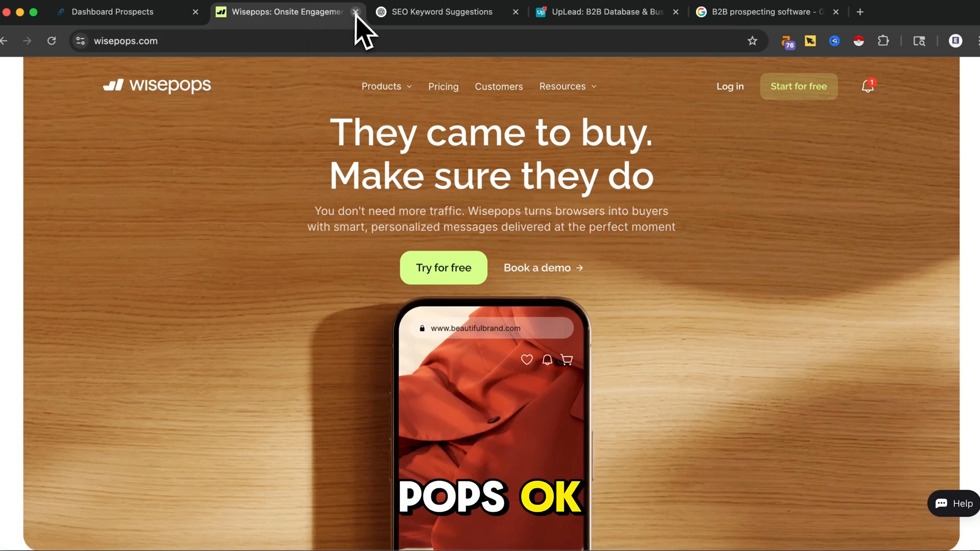
{"action": "left_click", "coordinate": [355, 11]}
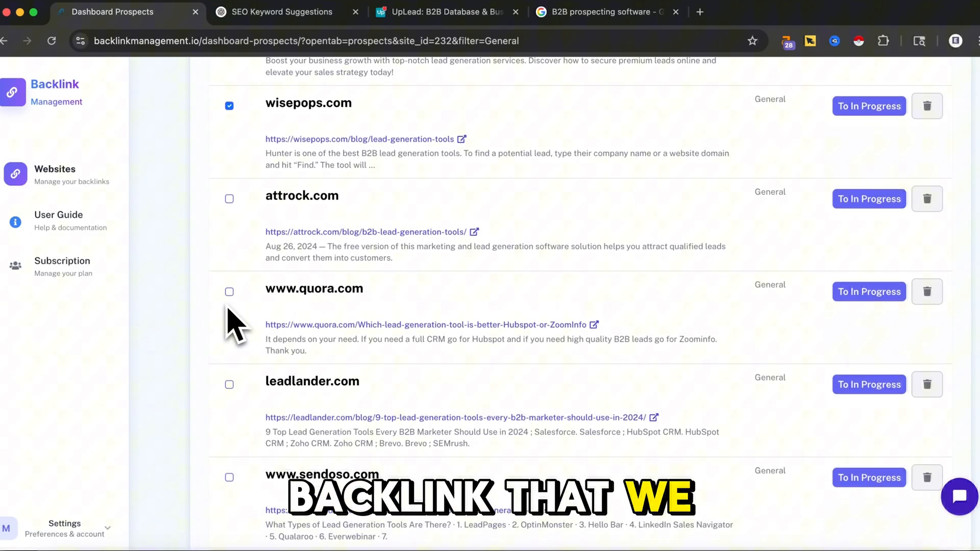
Check the blog.nachonacho.com article, then move the selected prospects to In Progress
{"action": "left_click", "coordinate": [368, 231]}
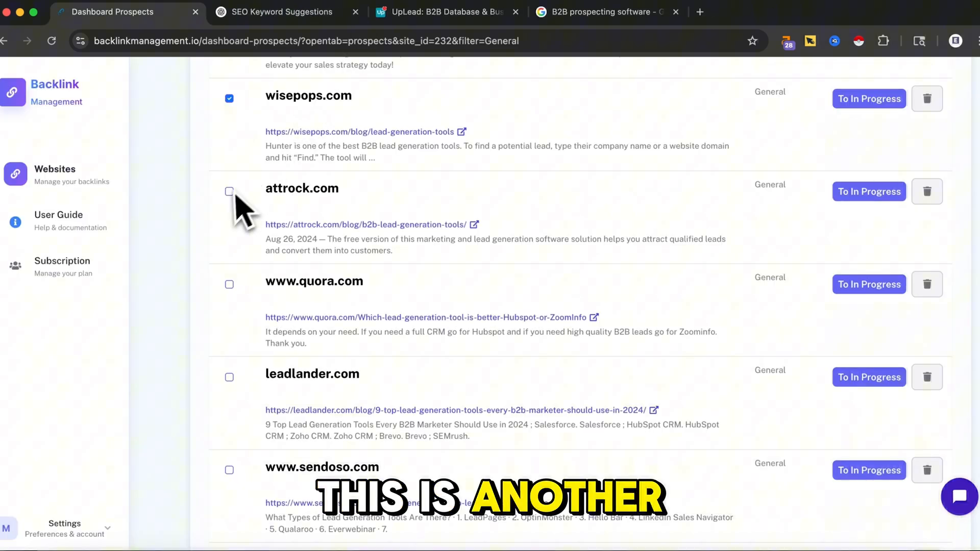
{"action": "scroll", "scroll_direction": "down", "scroll_amount": 3}
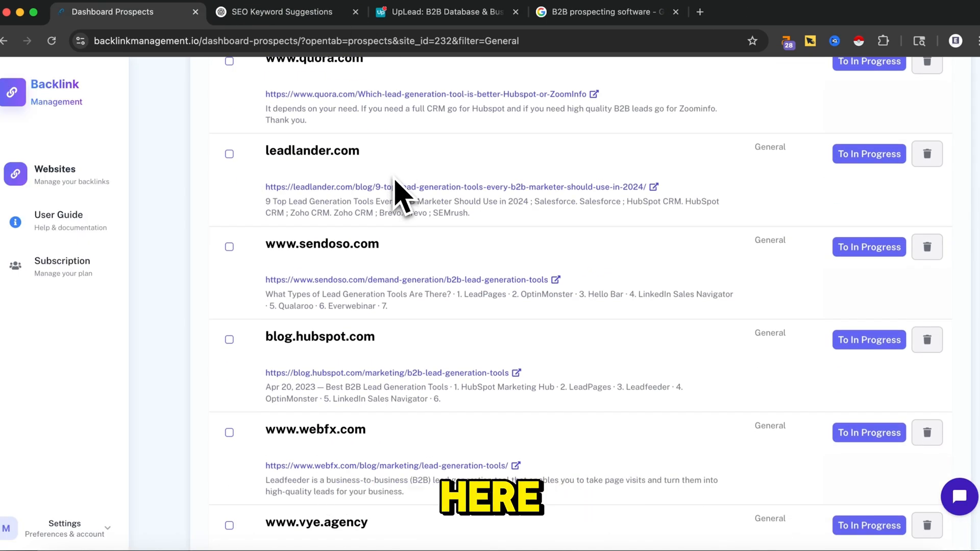
{"action": "scroll", "scroll_direction": "down", "scroll_amount": 3}
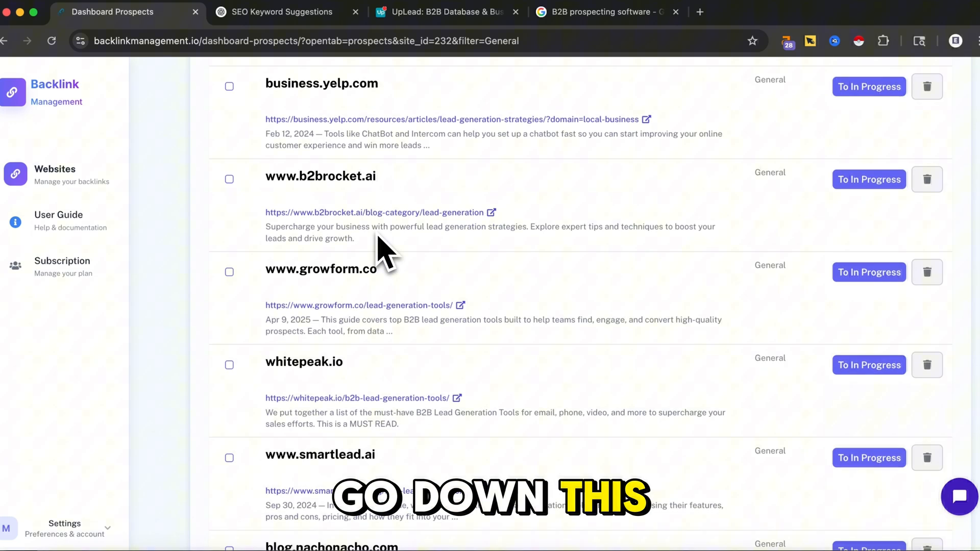
{"action": "scroll", "scroll_direction": "down", "scroll_amount": 3}
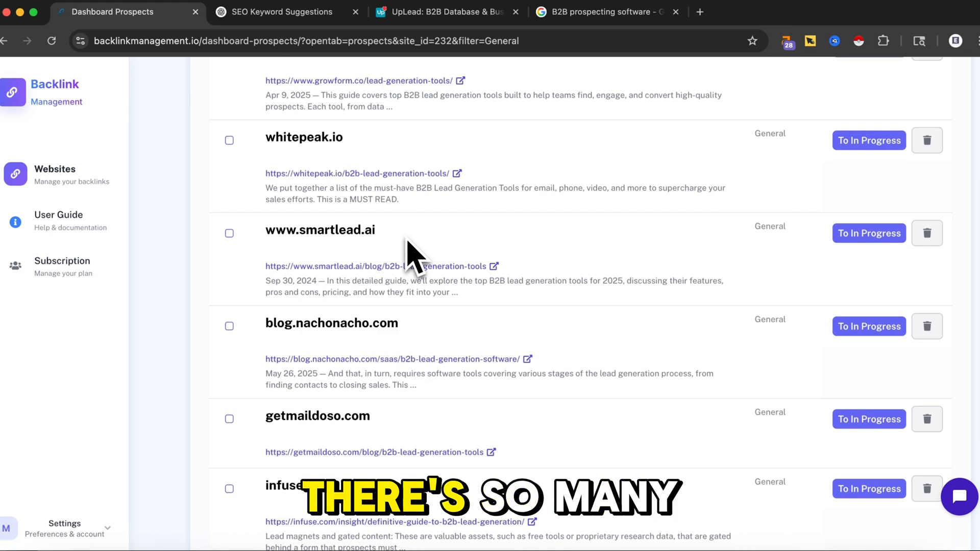
{"action": "left_click", "coordinate": [392, 359]}
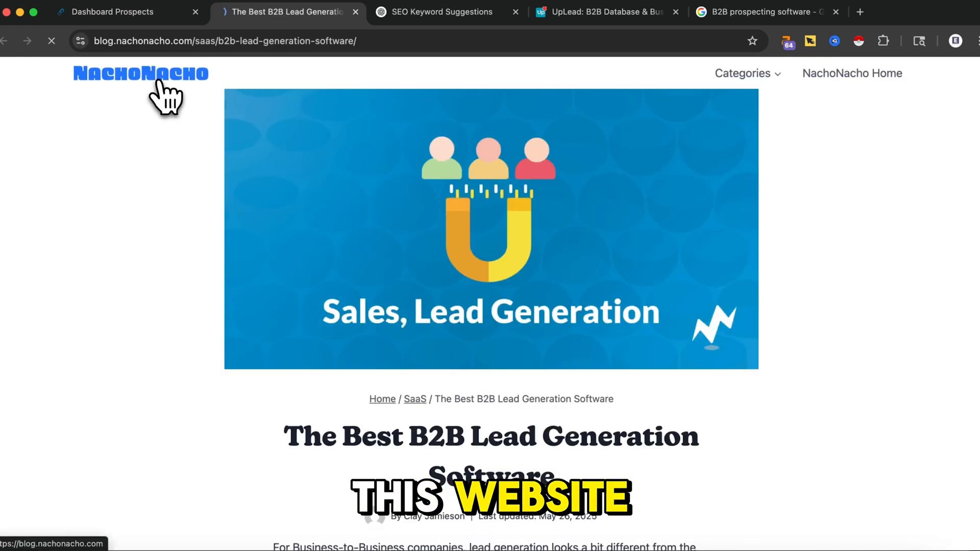
{"action": "left_click", "coordinate": [140, 73]}
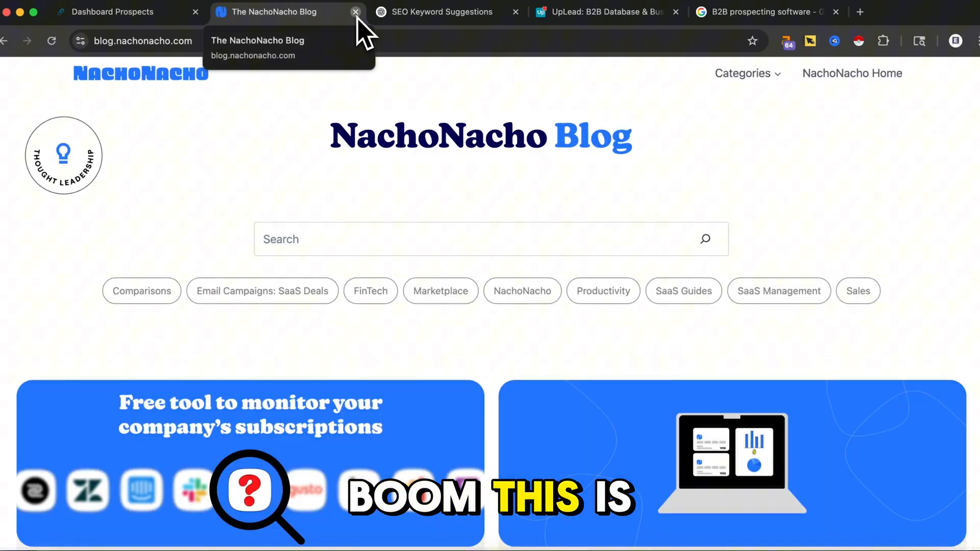
{"action": "left_click", "coordinate": [355, 11]}
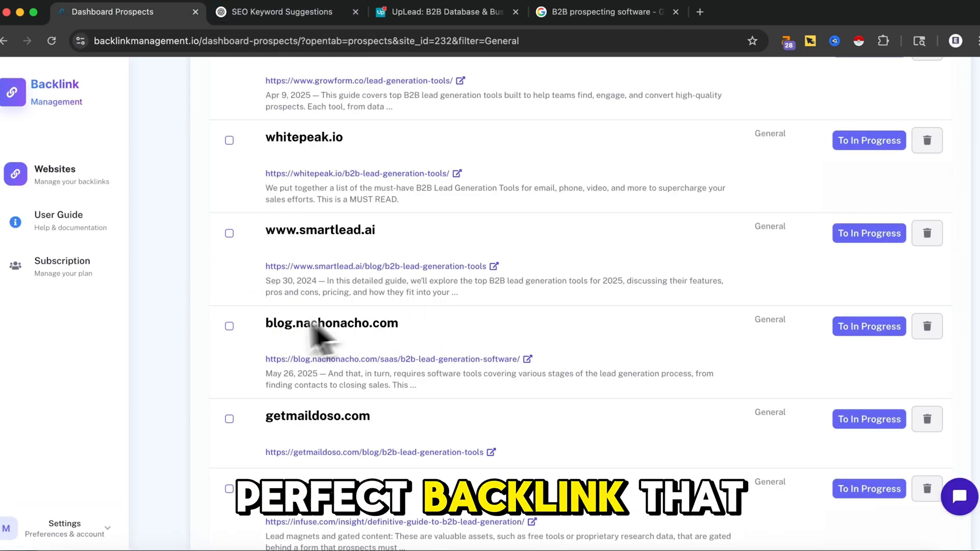
{"action": "scroll", "scroll_direction": "down", "scroll_amount": 3}
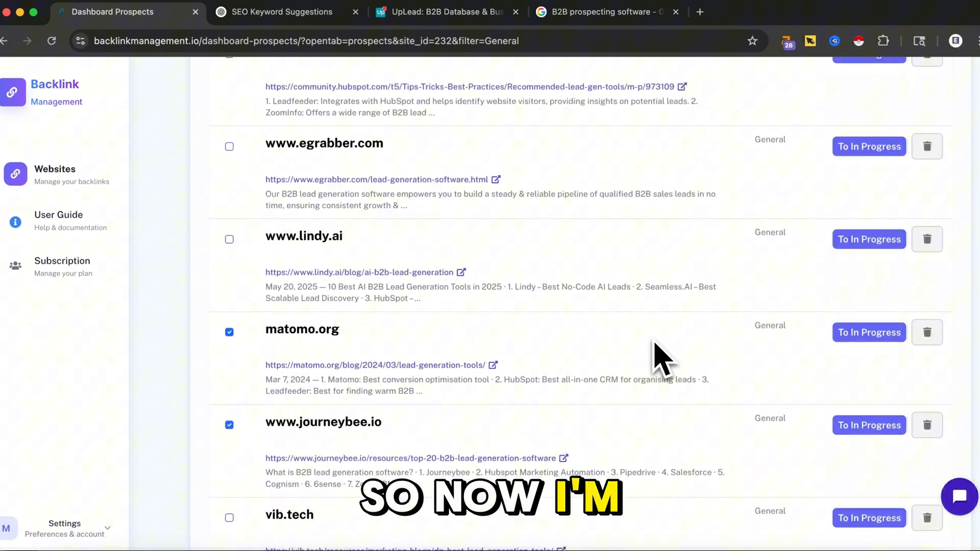
{"action": "left_click", "coordinate": [257, 209]}
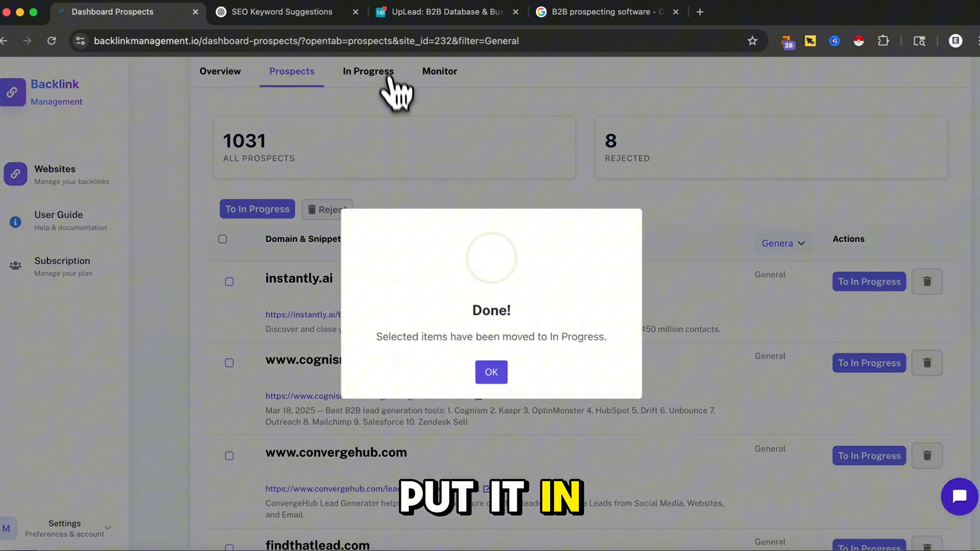
Open the In Progress prospects and start the wisepops.com outreach email
{"action": "left_click", "coordinate": [491, 372]}
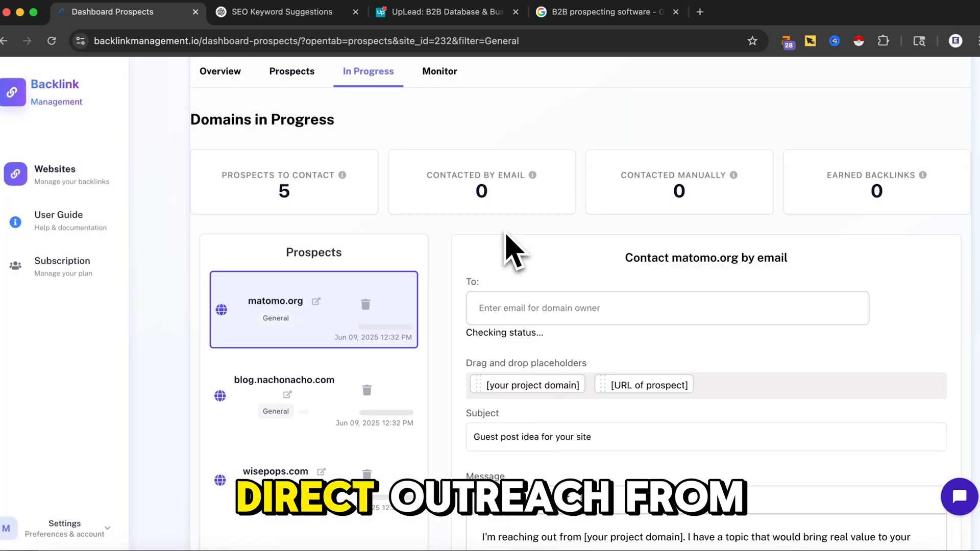
{"action": "scroll", "scroll_direction": "down", "scroll_amount": 3}
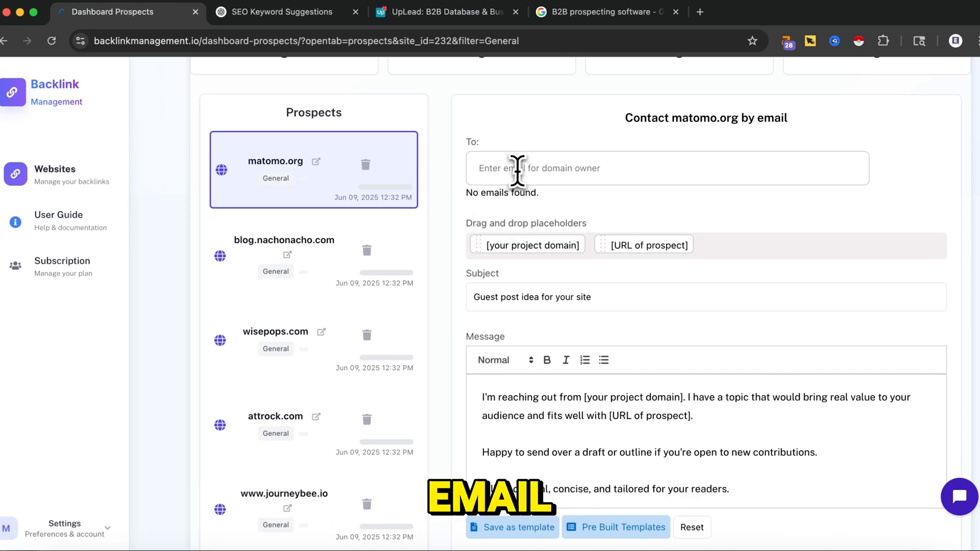
{"action": "mouse_move", "coordinate": [548, 142]}
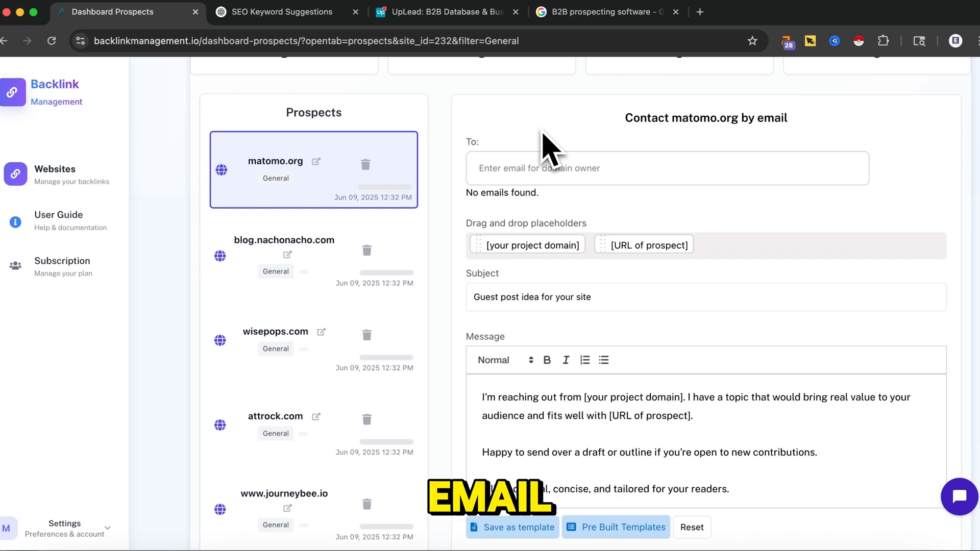
{"action": "mouse_move", "coordinate": [346, 285]}
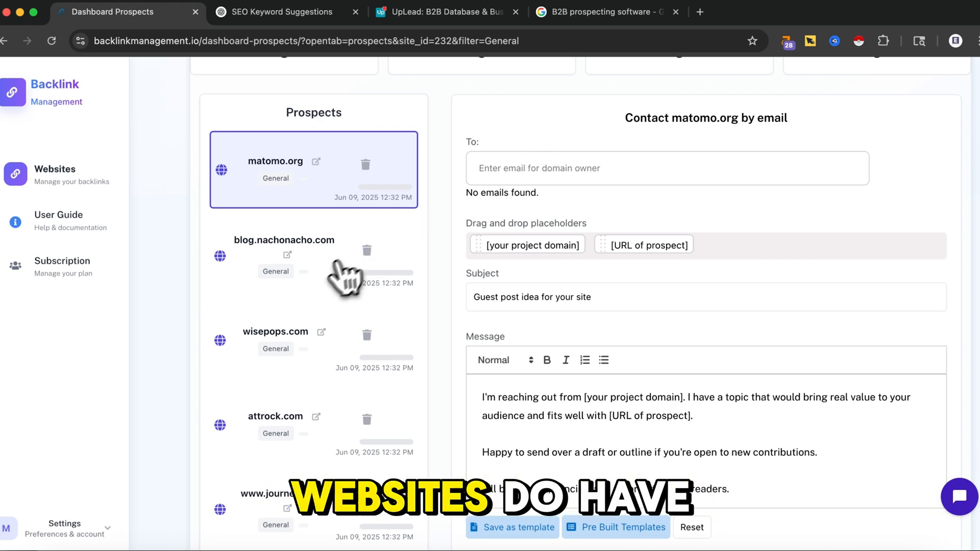
{"action": "left_click", "coordinate": [284, 259]}
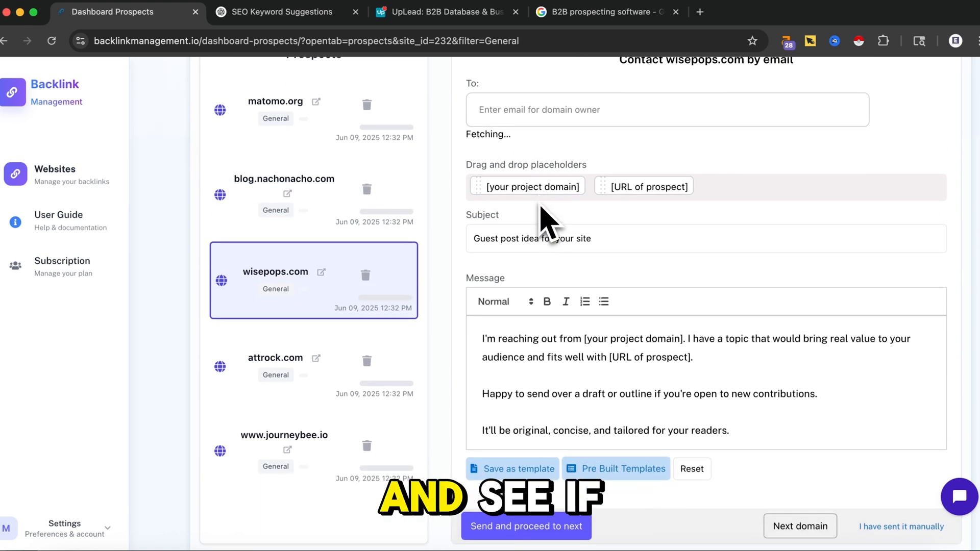
{"action": "scroll", "scroll_direction": "up", "scroll_amount": 3}
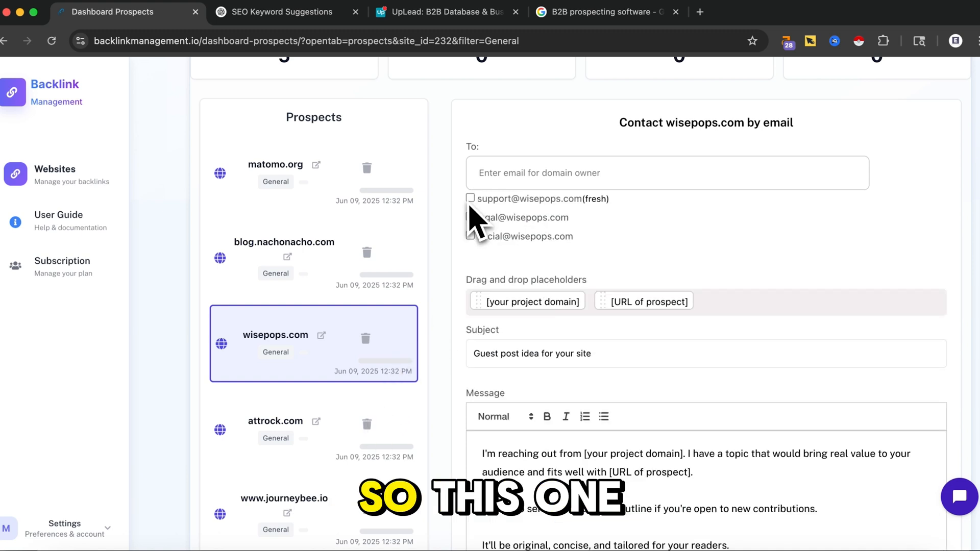
{"action": "left_click", "coordinate": [470, 198]}
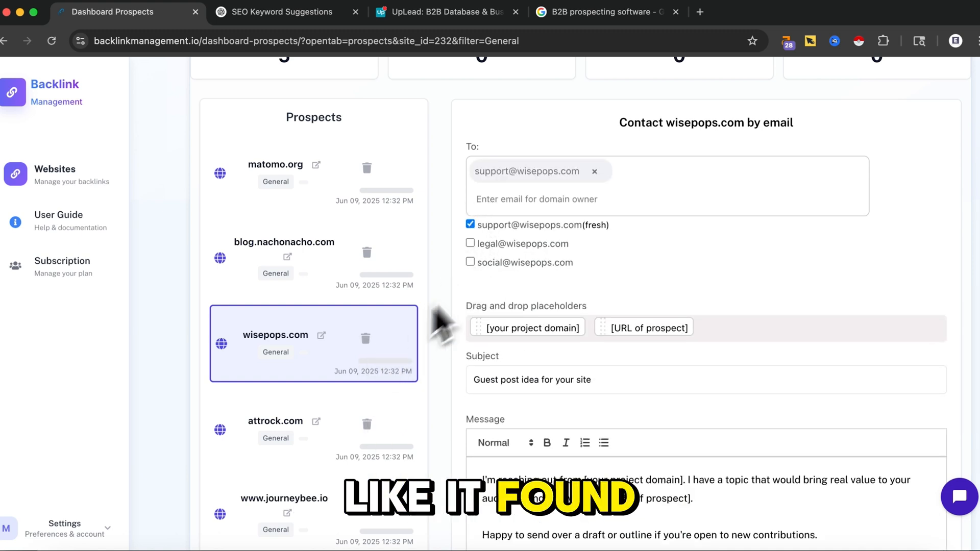
{"action": "mouse_move", "coordinate": [615, 250]}
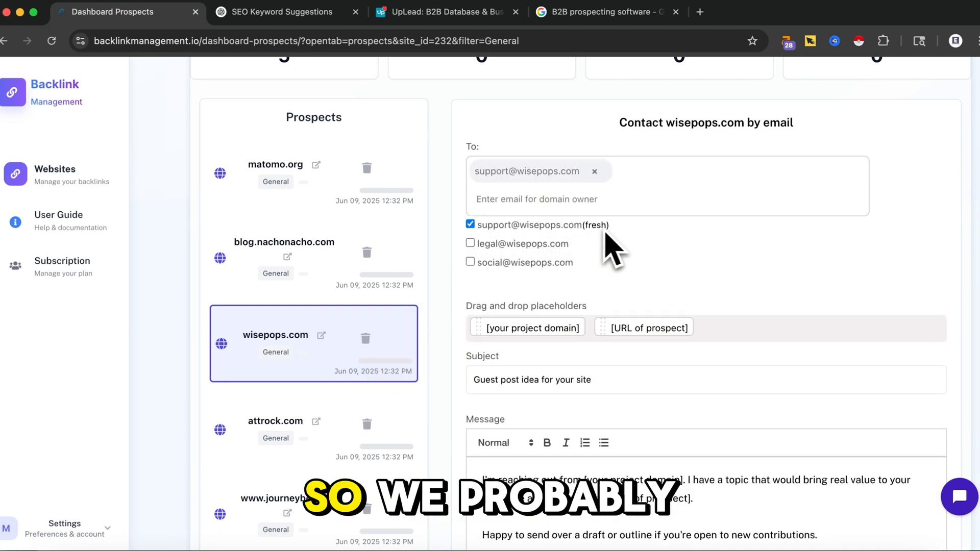
{"action": "mouse_move", "coordinate": [571, 256]}
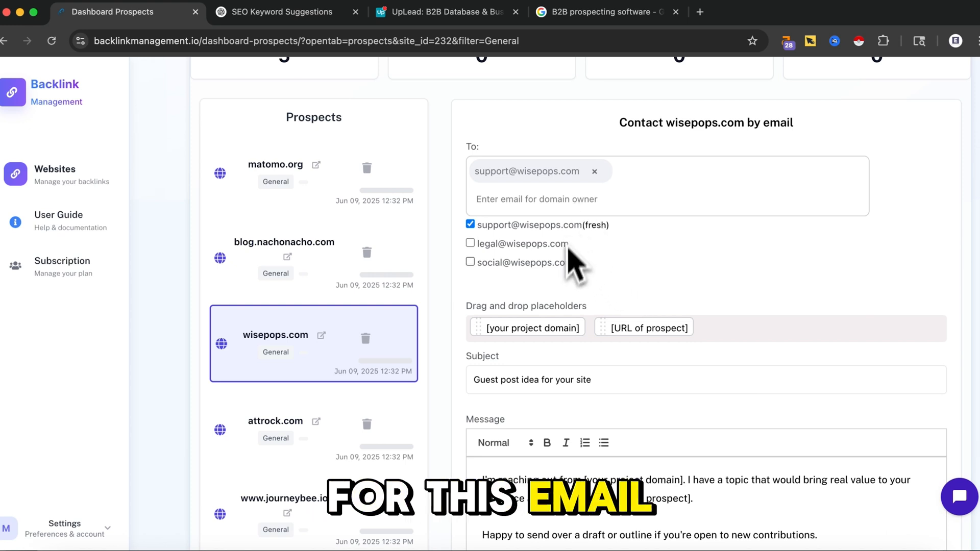
{"action": "scroll", "scroll_direction": "down", "scroll_amount": 3}
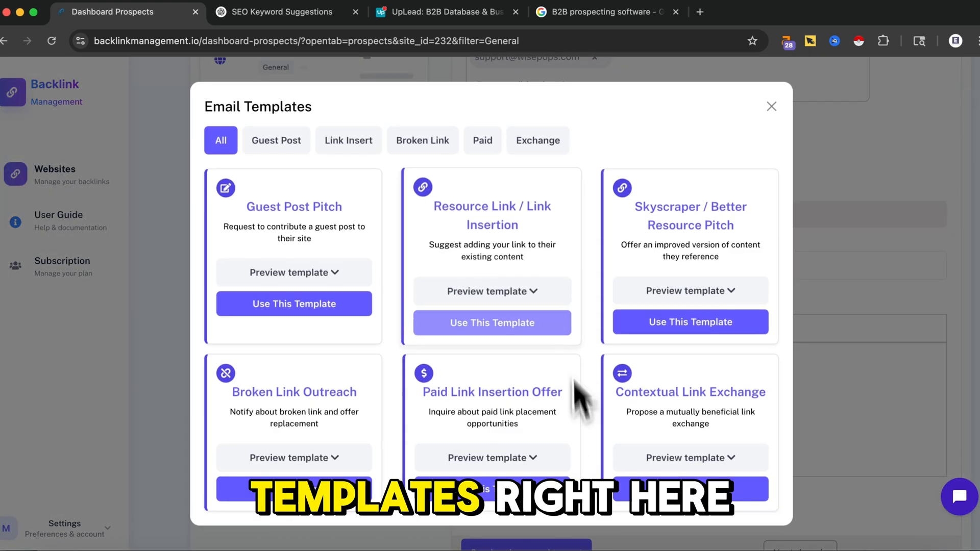
{"action": "mouse_move", "coordinate": [467, 300]}
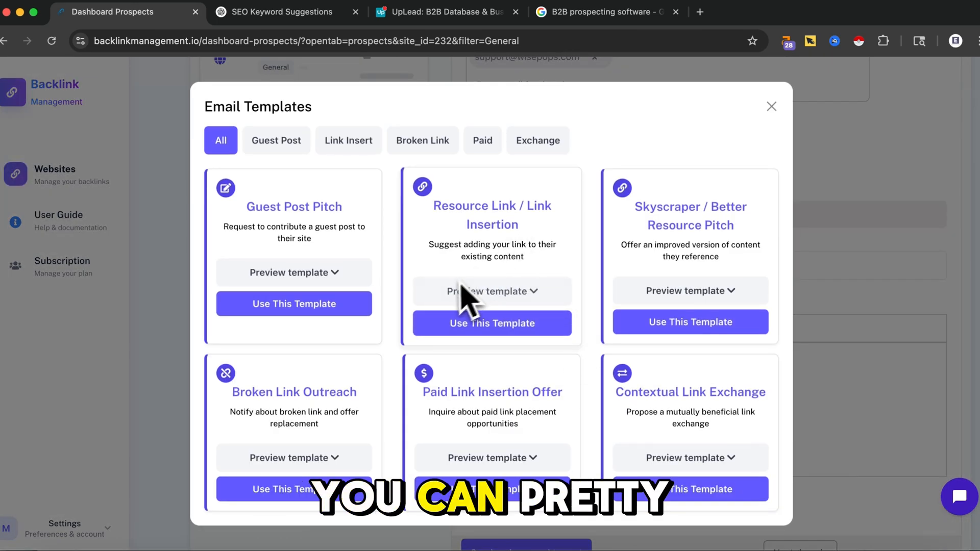
{"action": "mouse_move", "coordinate": [503, 256]}
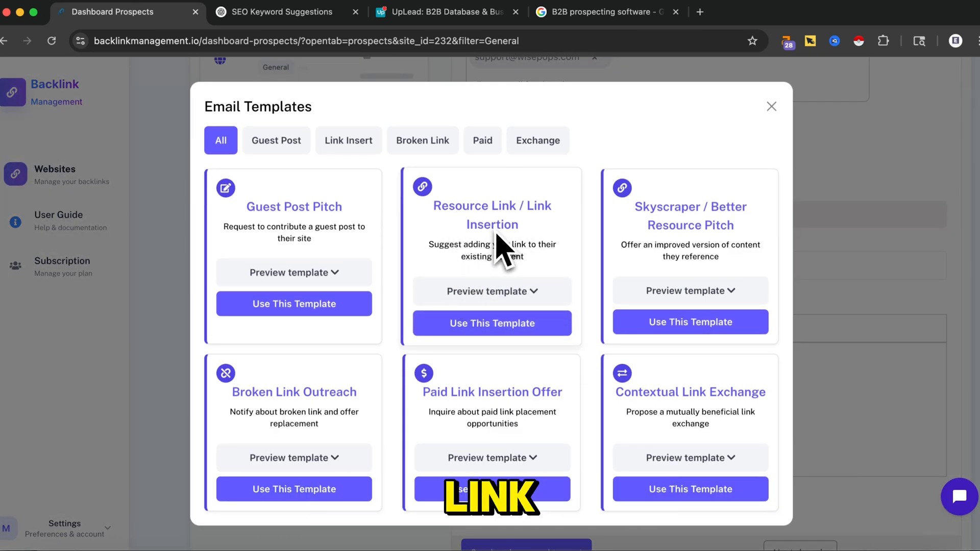
{"action": "mouse_move", "coordinate": [635, 163]}
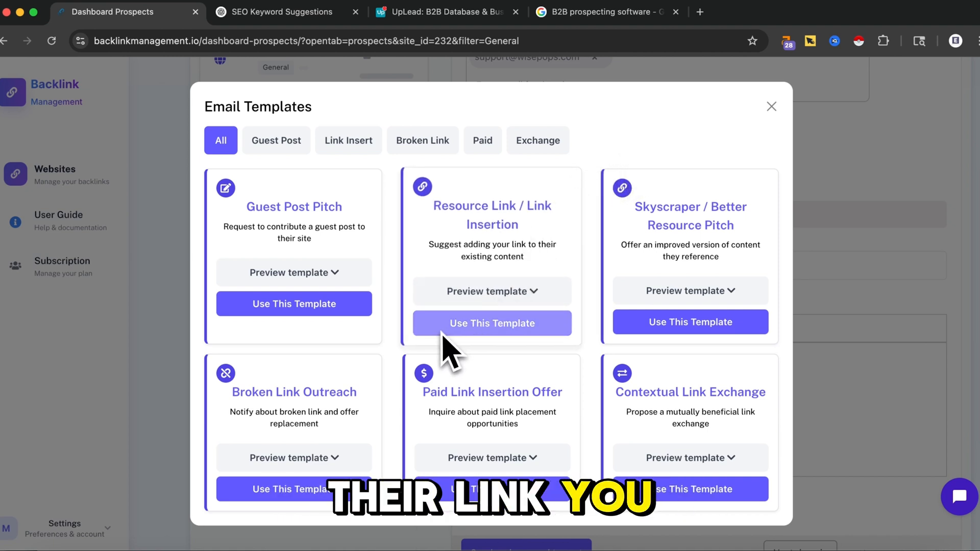
{"action": "mouse_move", "coordinate": [357, 407]}
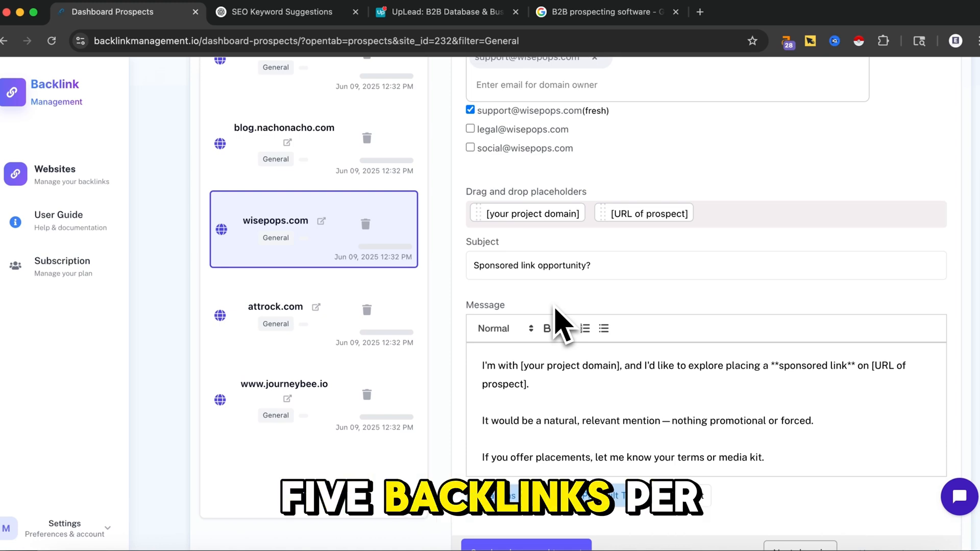
{"action": "scroll", "scroll_direction": "up", "scroll_amount": 3}
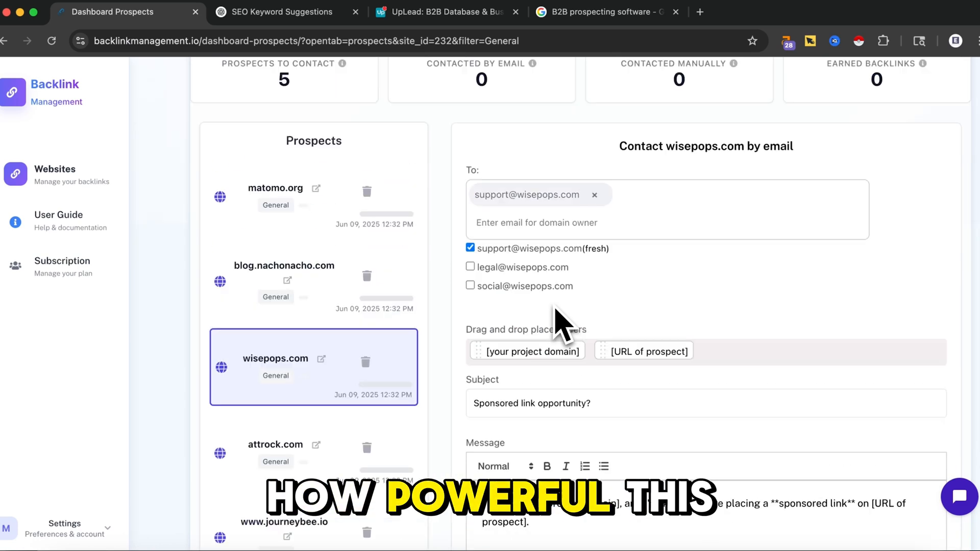
{"action": "scroll", "scroll_direction": "down", "scroll_amount": 3}
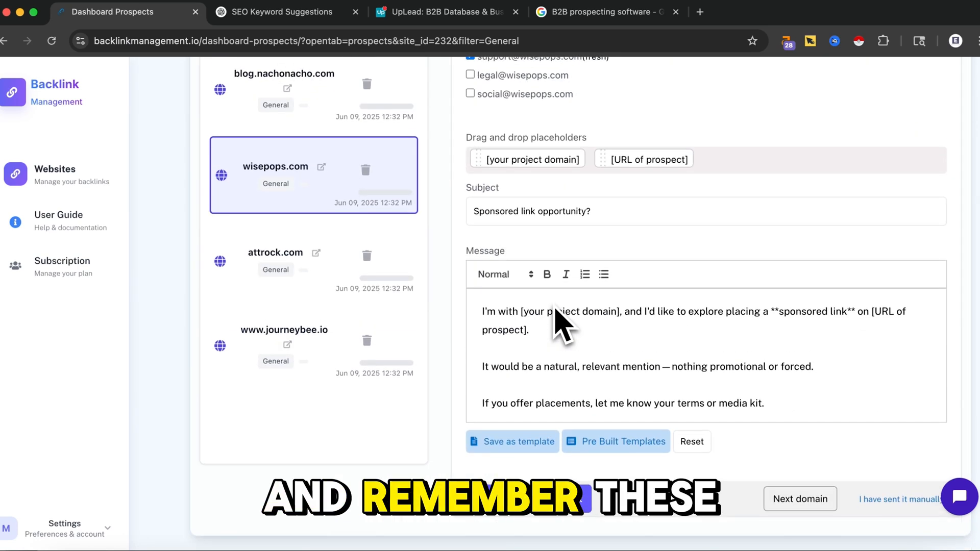
{"action": "scroll", "scroll_direction": "down", "scroll_amount": 3}
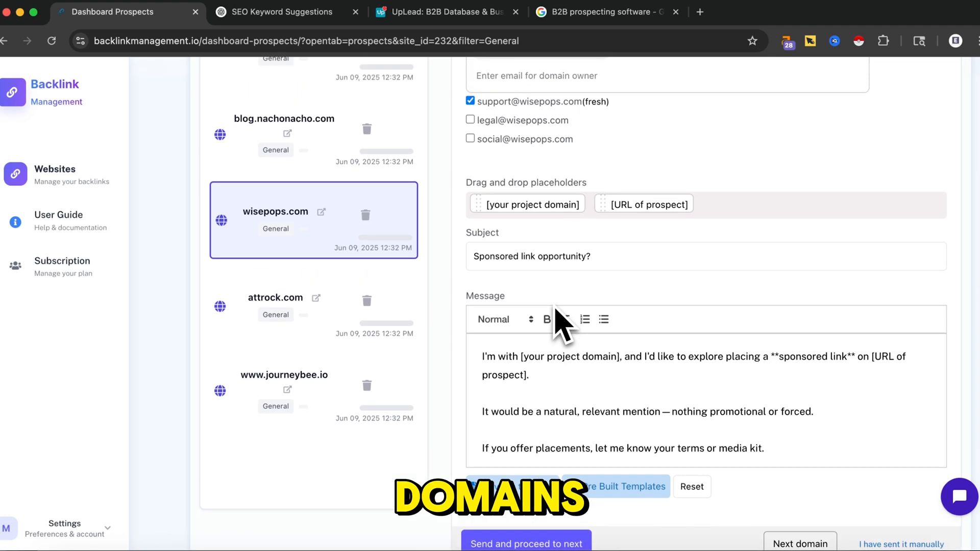
{"action": "scroll", "scroll_direction": "down", "scroll_amount": 3}
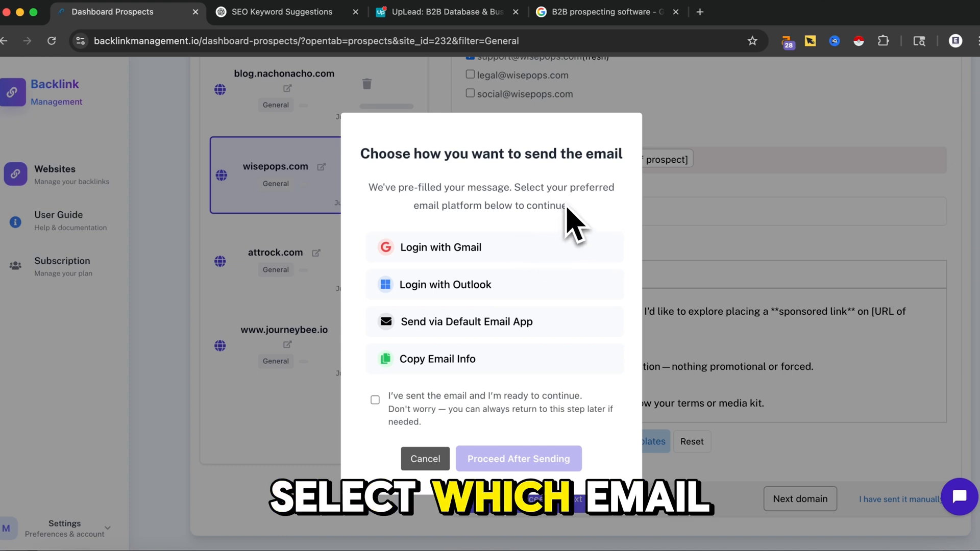
{"action": "mouse_move", "coordinate": [553, 235]}
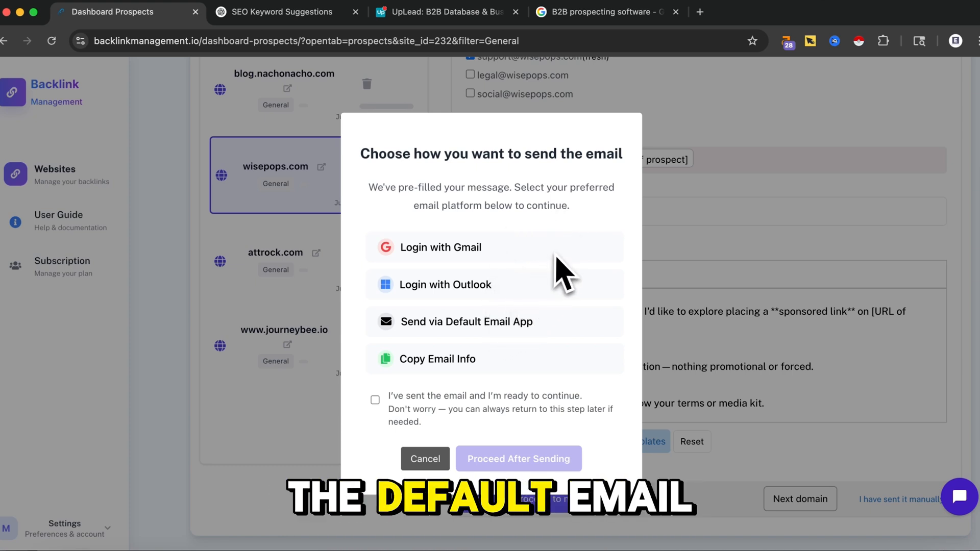
{"action": "mouse_move", "coordinate": [443, 388]}
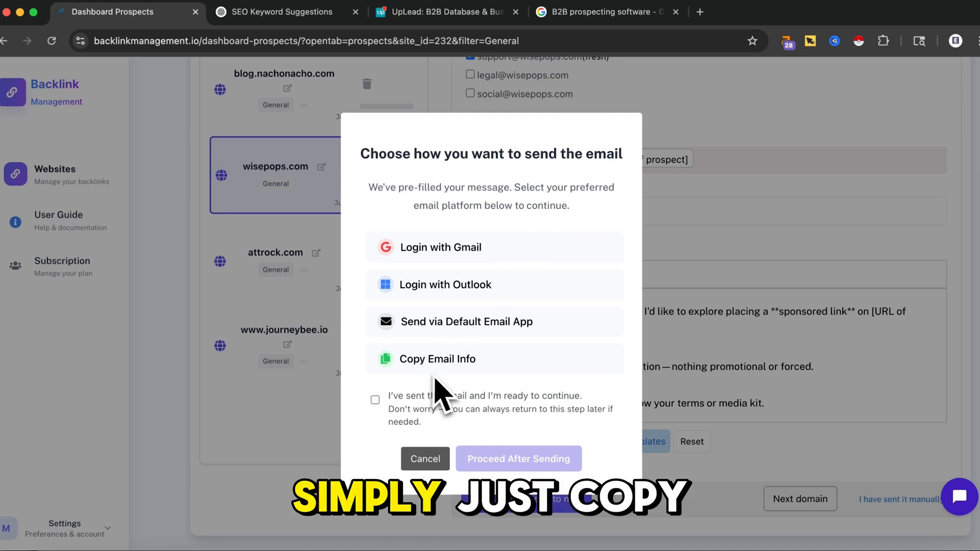
{"action": "left_click", "coordinate": [440, 247]}
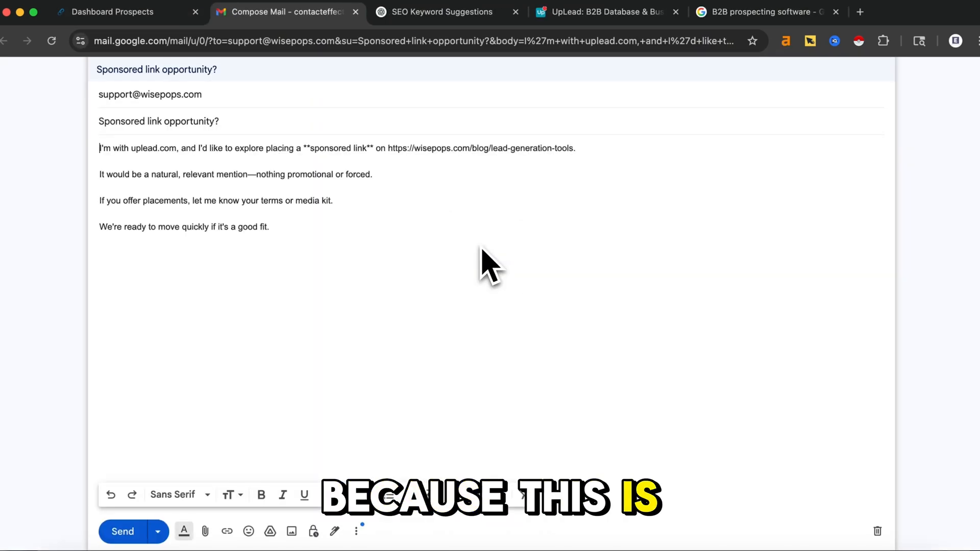
{"action": "mouse_move", "coordinate": [225, 206]}
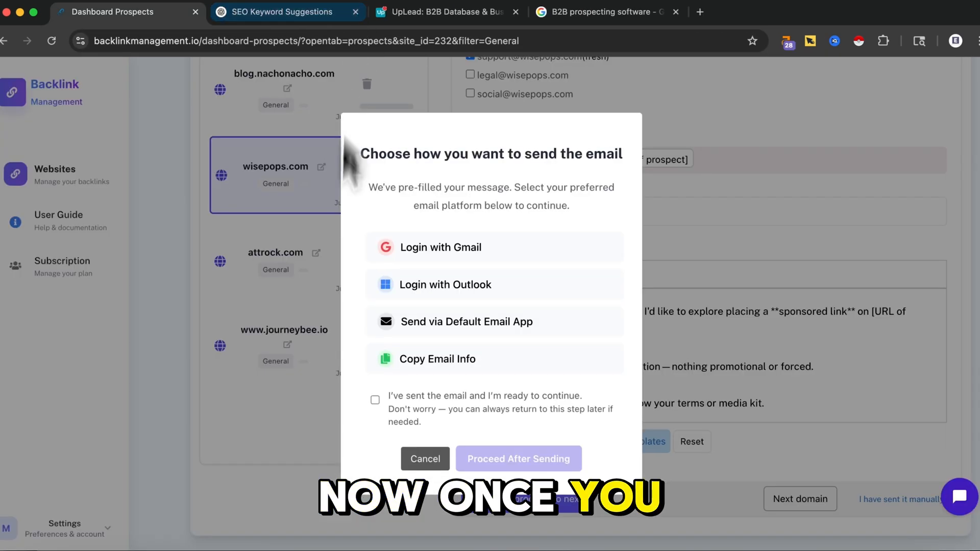
Mark the wisepops.com prospect as earned and bring up the earned-backlinks monitor
{"action": "left_click", "coordinate": [376, 400]}
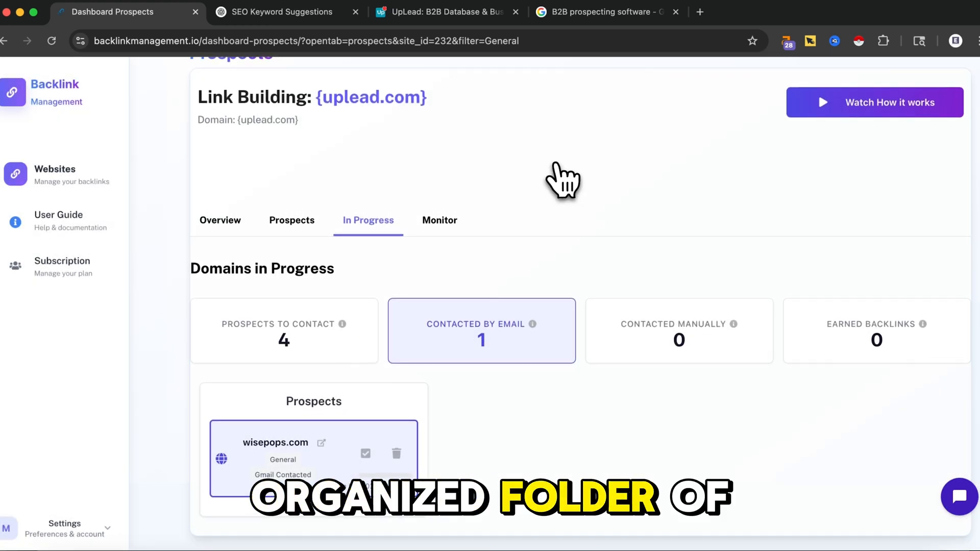
{"action": "mouse_move", "coordinate": [546, 203]}
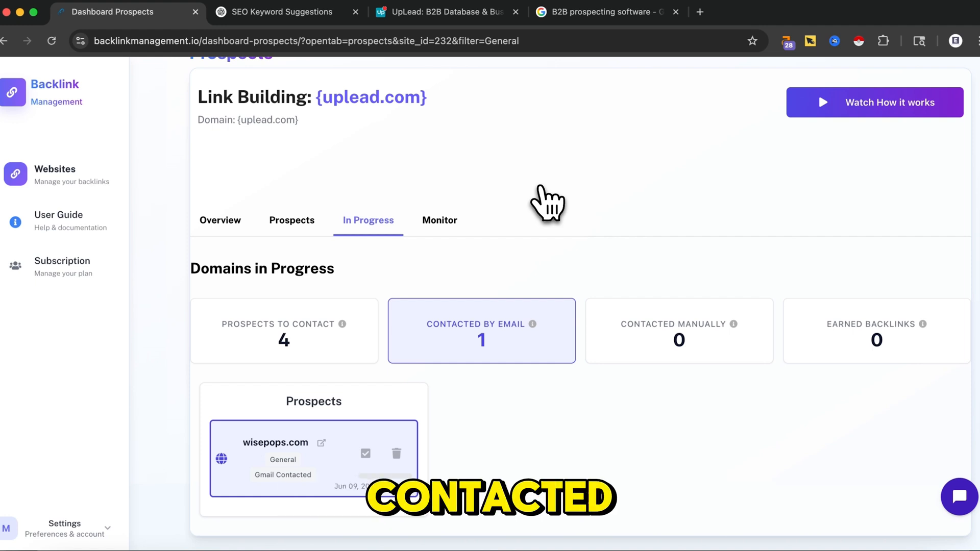
{"action": "mouse_move", "coordinate": [422, 400]}
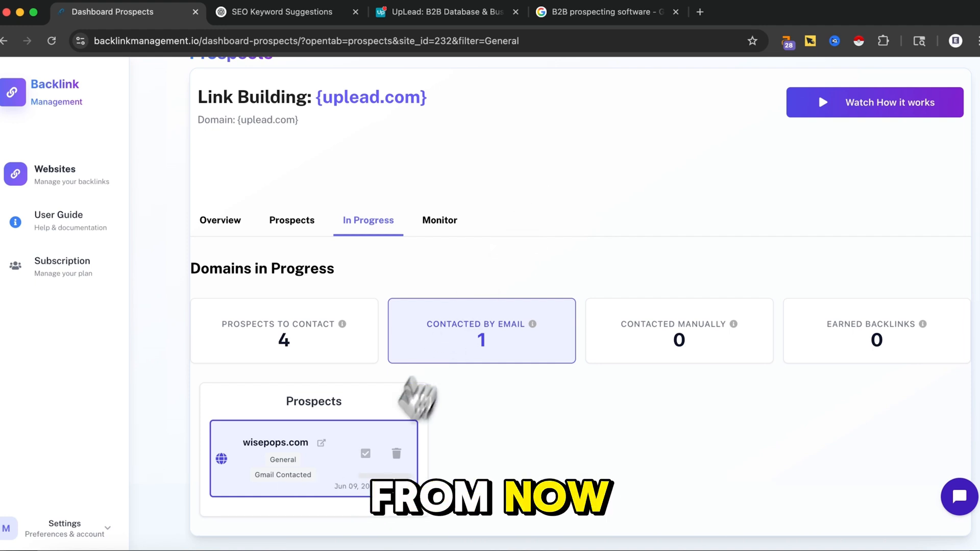
{"action": "mouse_move", "coordinate": [428, 466]}
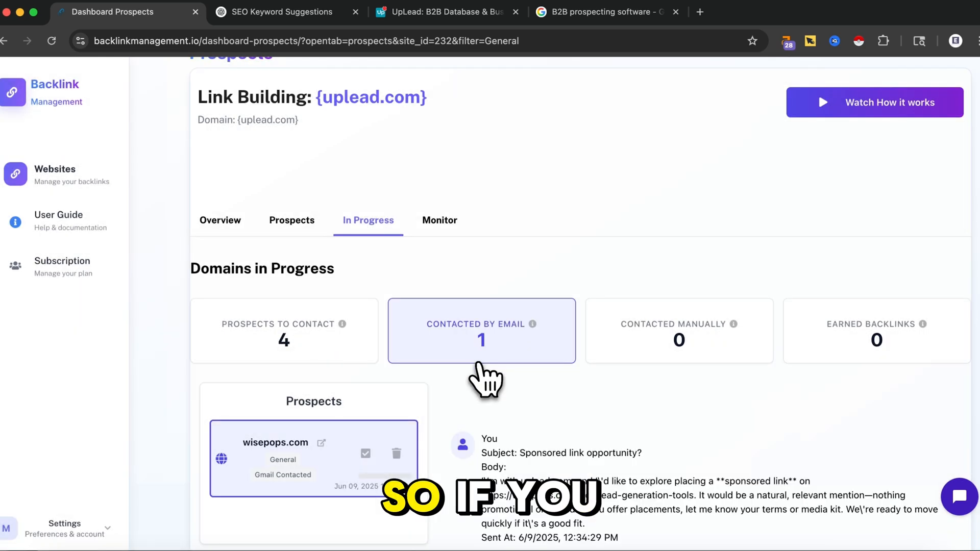
{"action": "left_click", "coordinate": [364, 453]}
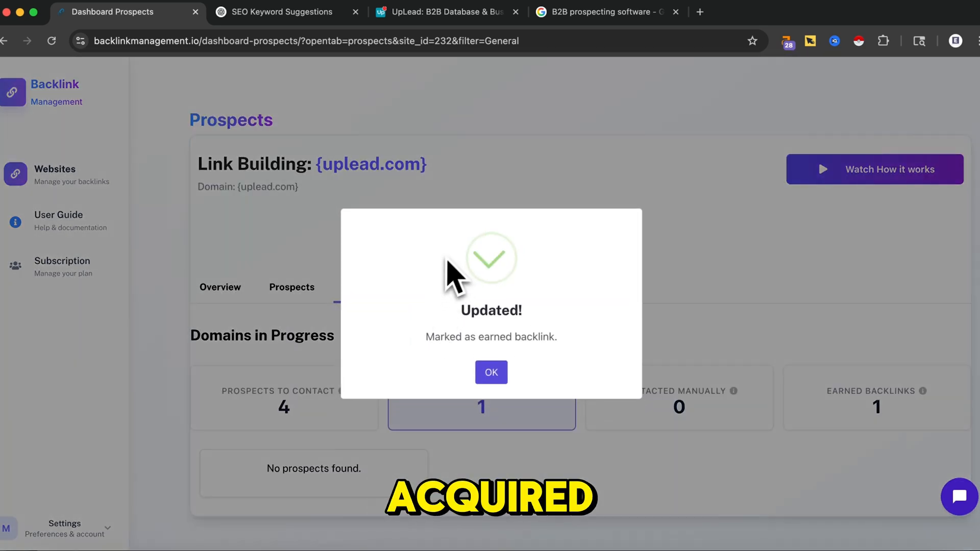
{"action": "left_click", "coordinate": [491, 372]}
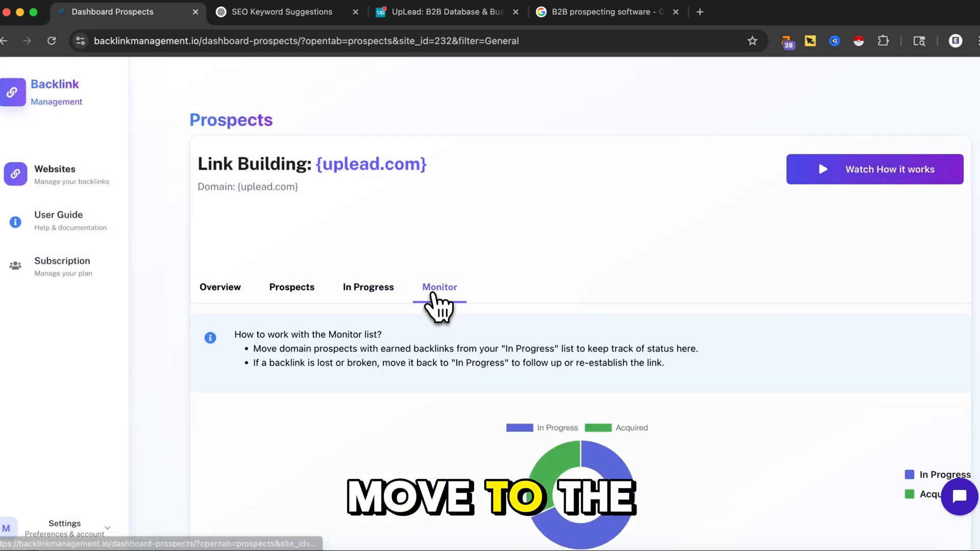
{"action": "scroll", "scroll_direction": "down", "scroll_amount": 3}
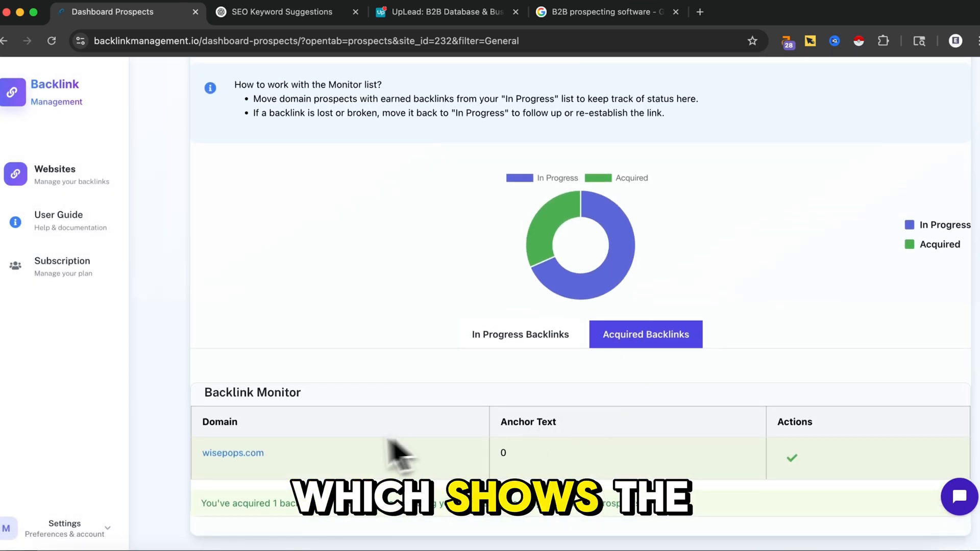
{"action": "scroll", "scroll_direction": "up", "scroll_amount": 3}
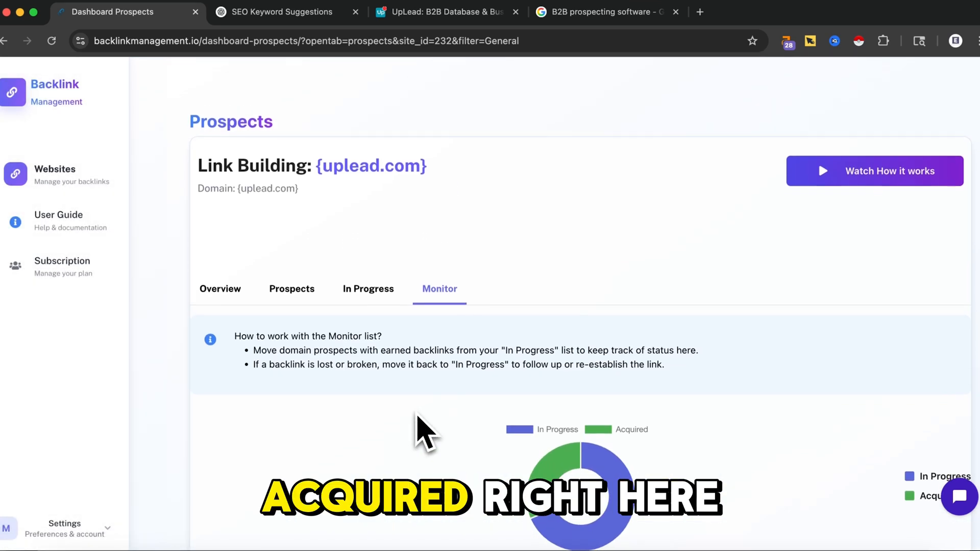
{"action": "scroll", "scroll_direction": "down", "scroll_amount": 3}
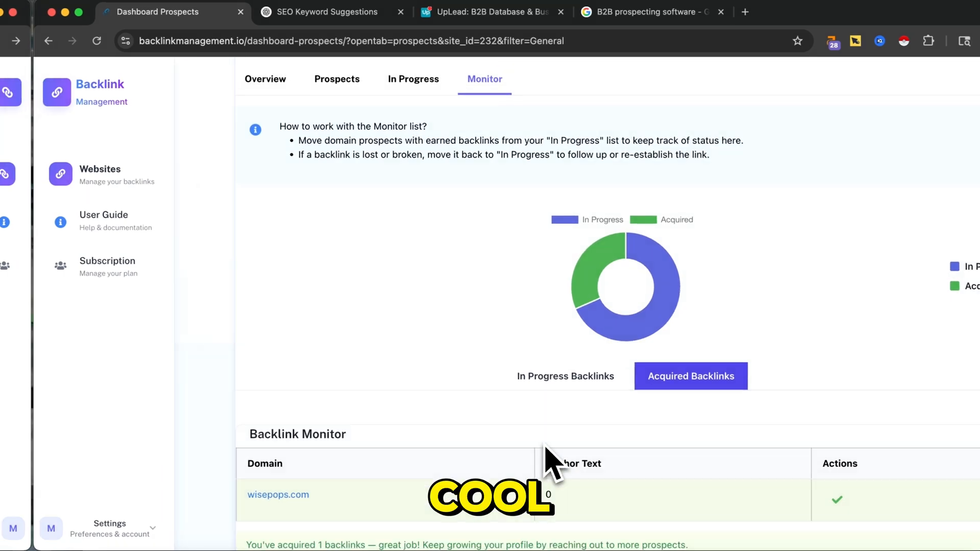
Check matomo.org's website footer for a contact email, then remove matomo.org from prospects
{"action": "left_click", "coordinate": [413, 79]}
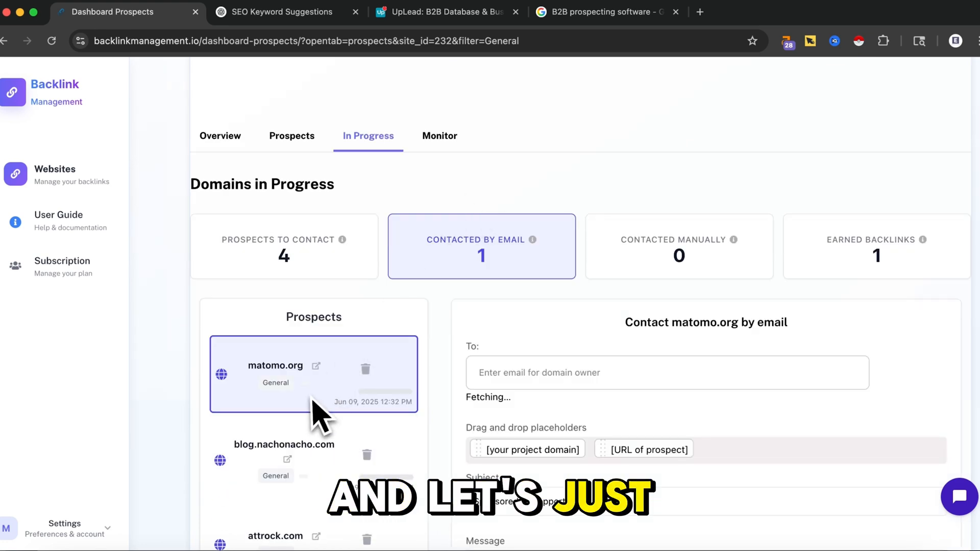
{"action": "left_click", "coordinate": [316, 366]}
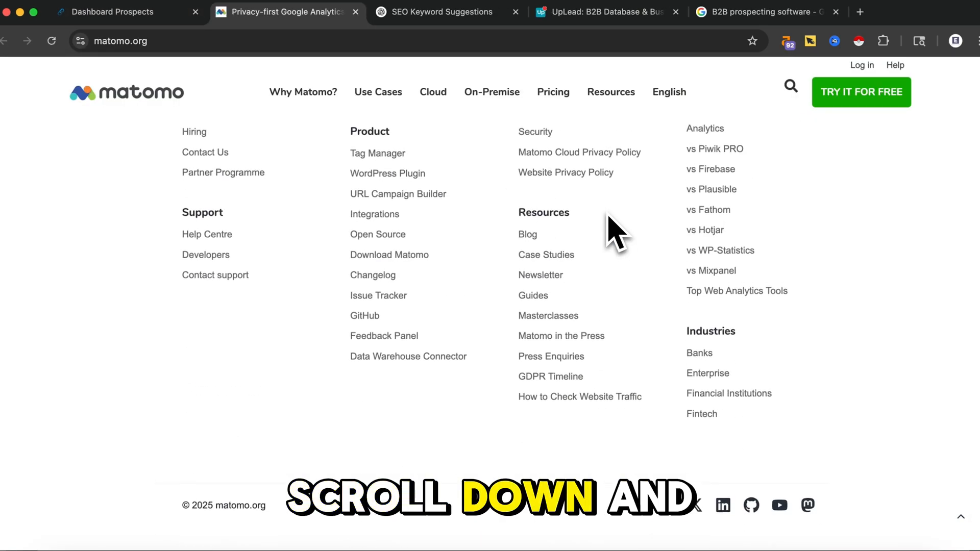
{"action": "scroll", "scroll_direction": "up", "scroll_amount": 3}
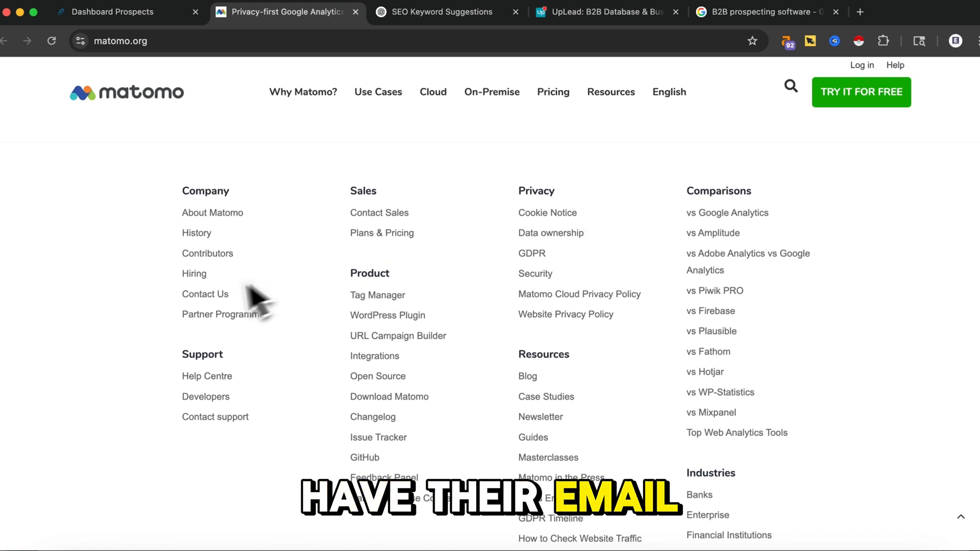
{"action": "left_click", "coordinate": [205, 294]}
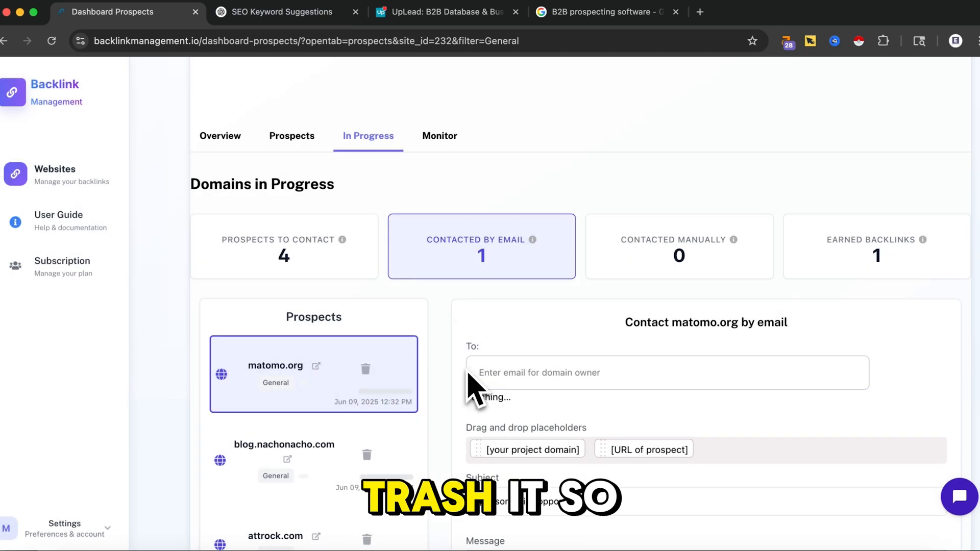
{"action": "left_click", "coordinate": [365, 369]}
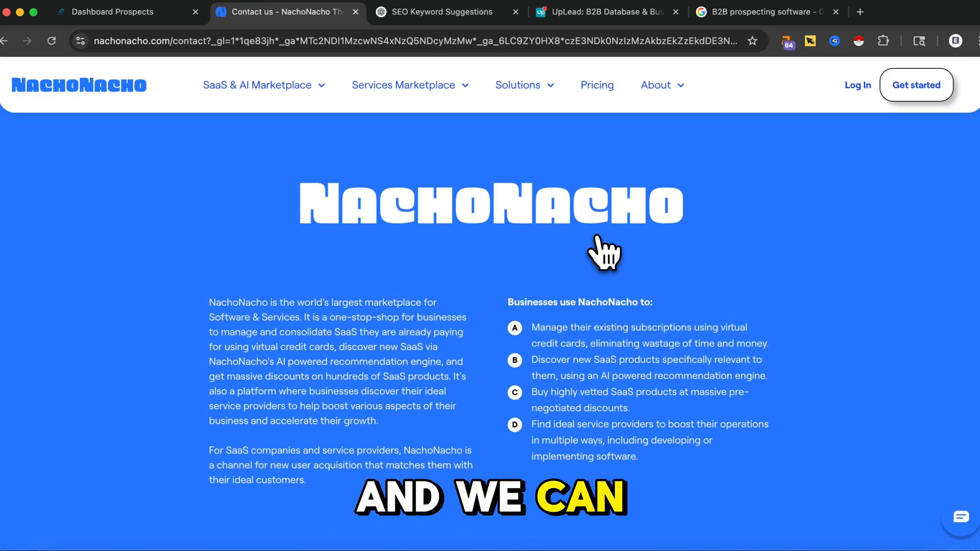
Return from NachoNacho's contact page and delete blog.nachonacho.com from the prospects, confirming Yes
{"action": "left_click", "coordinate": [410, 86]}
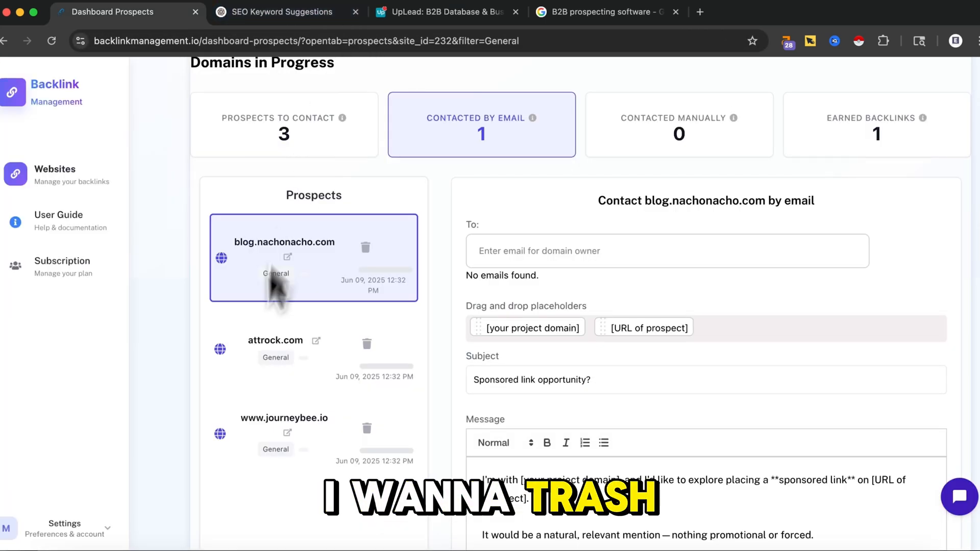
{"action": "left_click", "coordinate": [365, 247]}
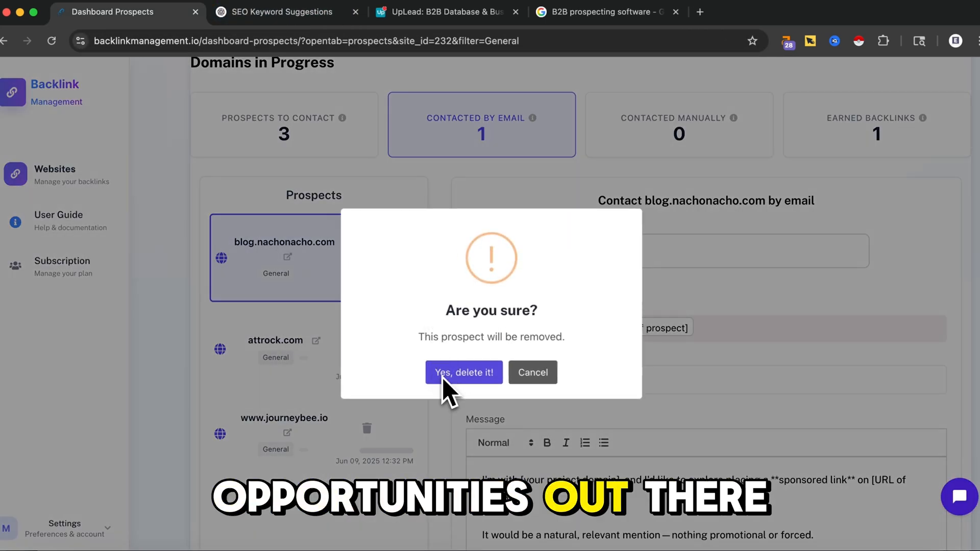
{"action": "left_click", "coordinate": [463, 373]}
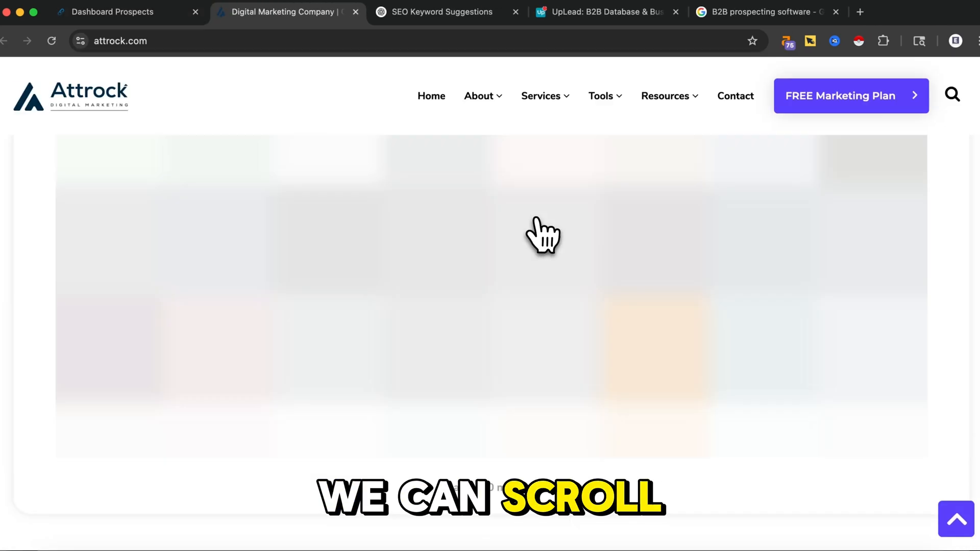
{"action": "scroll", "scroll_direction": "down", "scroll_amount": 3}
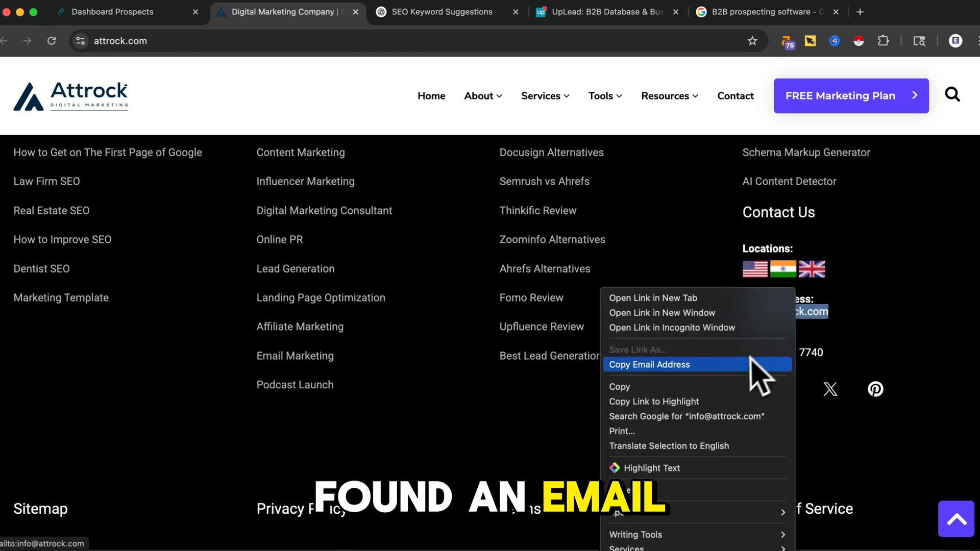
{"action": "left_click", "coordinate": [129, 12]}
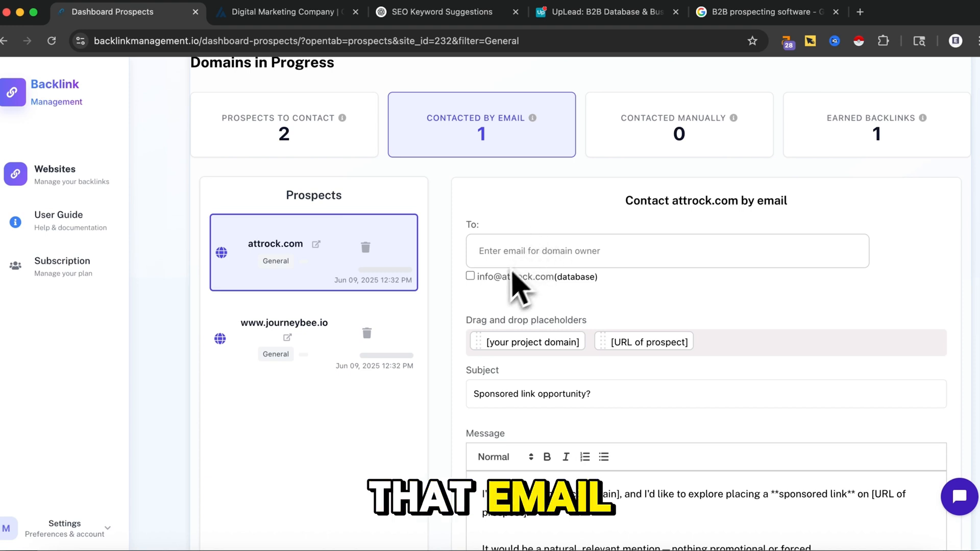
{"action": "left_click", "coordinate": [470, 277]}
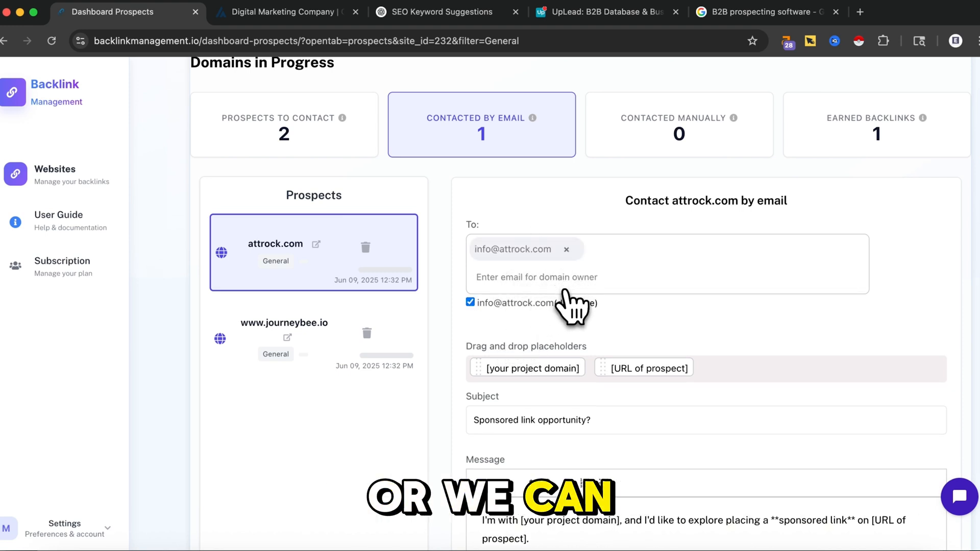
{"action": "scroll", "scroll_direction": "down", "scroll_amount": 3}
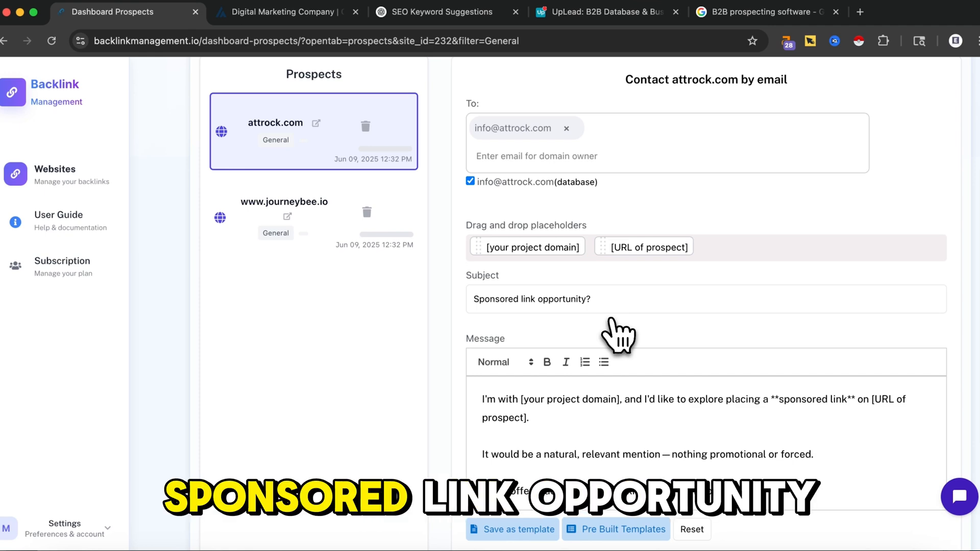
{"action": "left_click", "coordinate": [622, 530]}
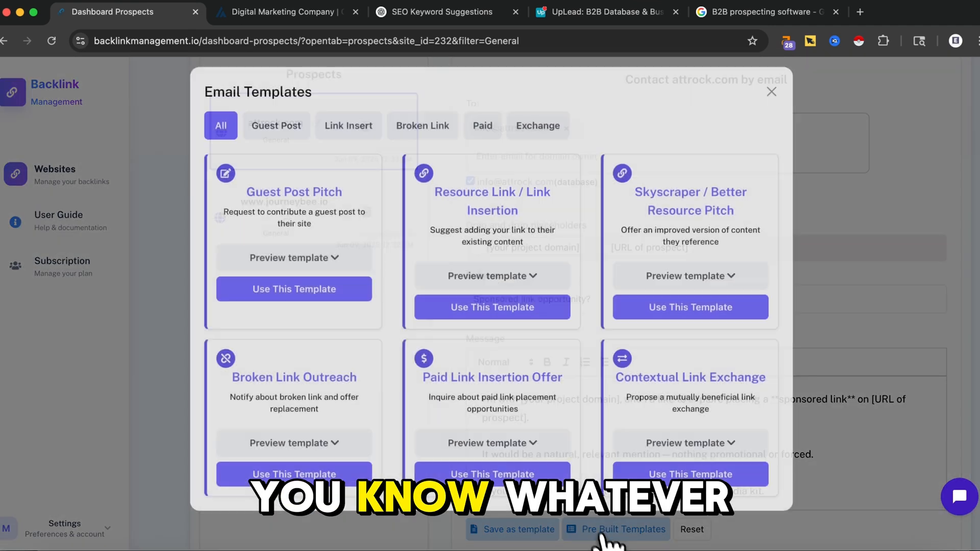
{"action": "left_click", "coordinate": [772, 92]}
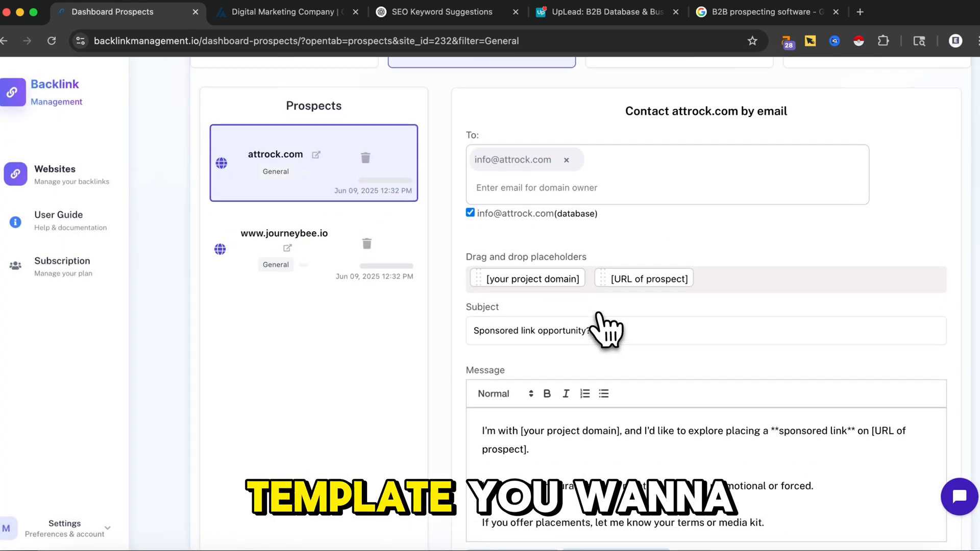
{"action": "scroll", "scroll_direction": "up", "scroll_amount": 3}
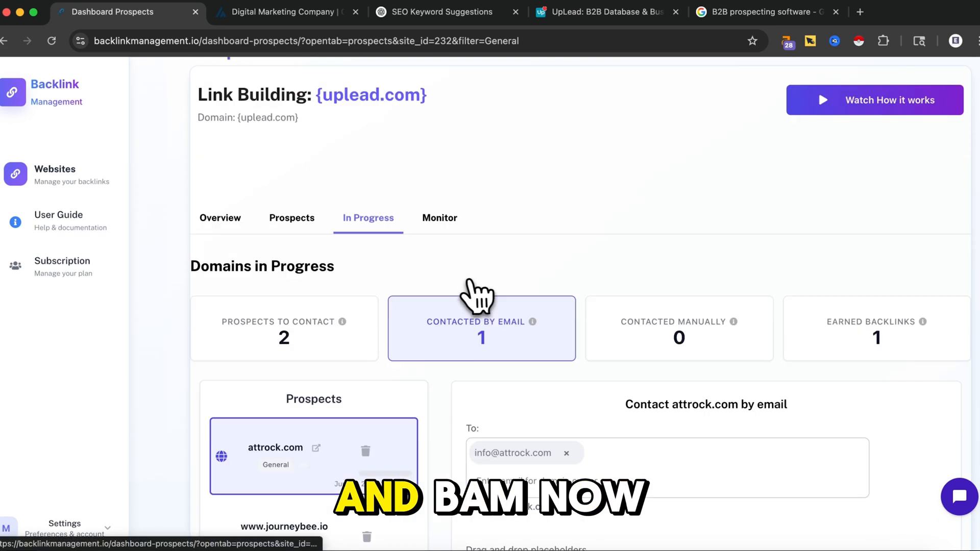
{"action": "scroll", "scroll_direction": "down", "scroll_amount": 3}
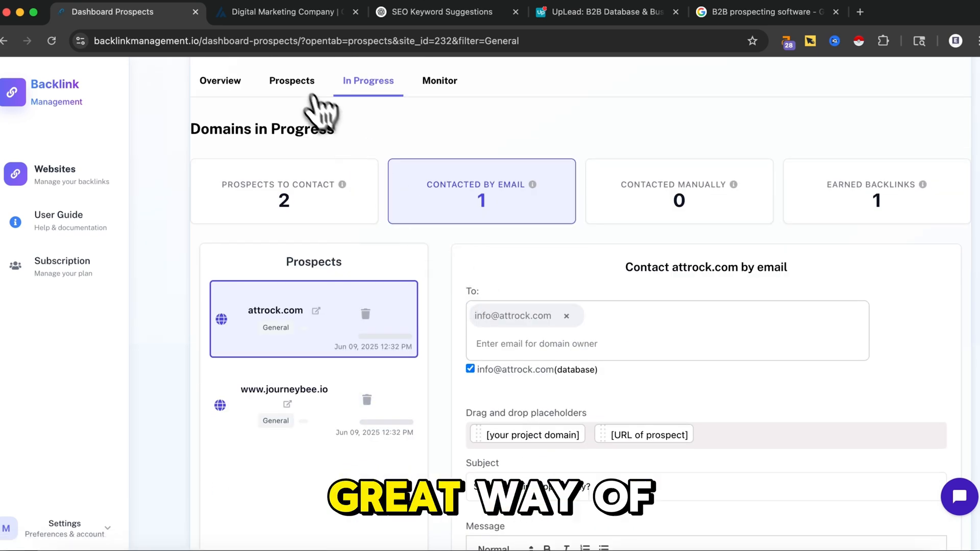
{"action": "left_click", "coordinate": [292, 80]}
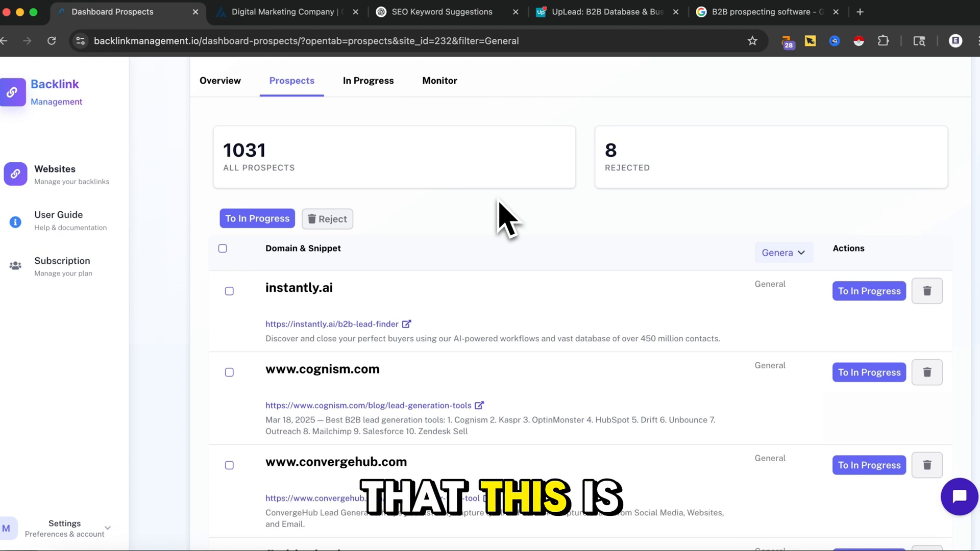